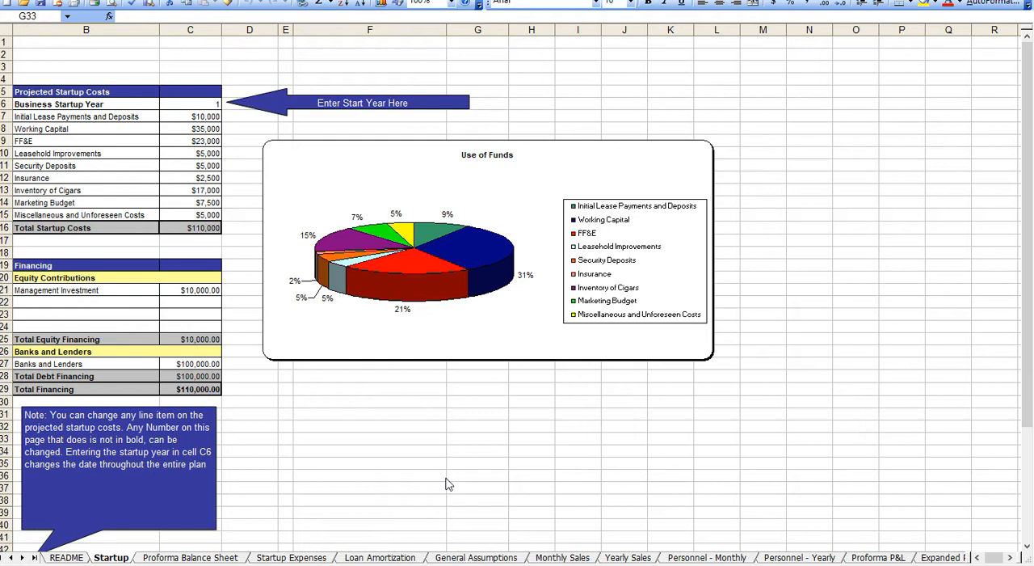
pyautogui.moveTo(413, 449)
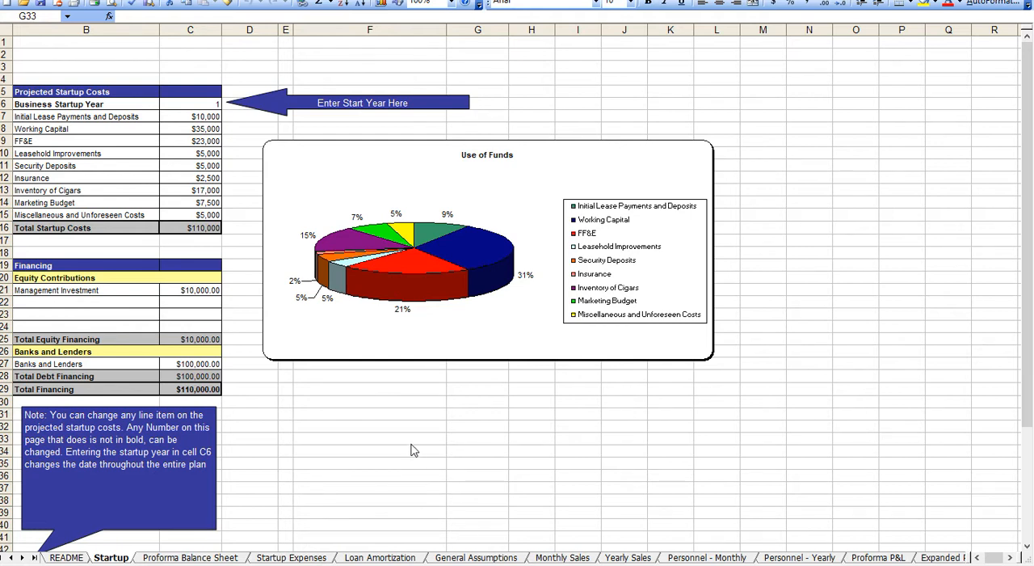
pyautogui.moveTo(389, 408)
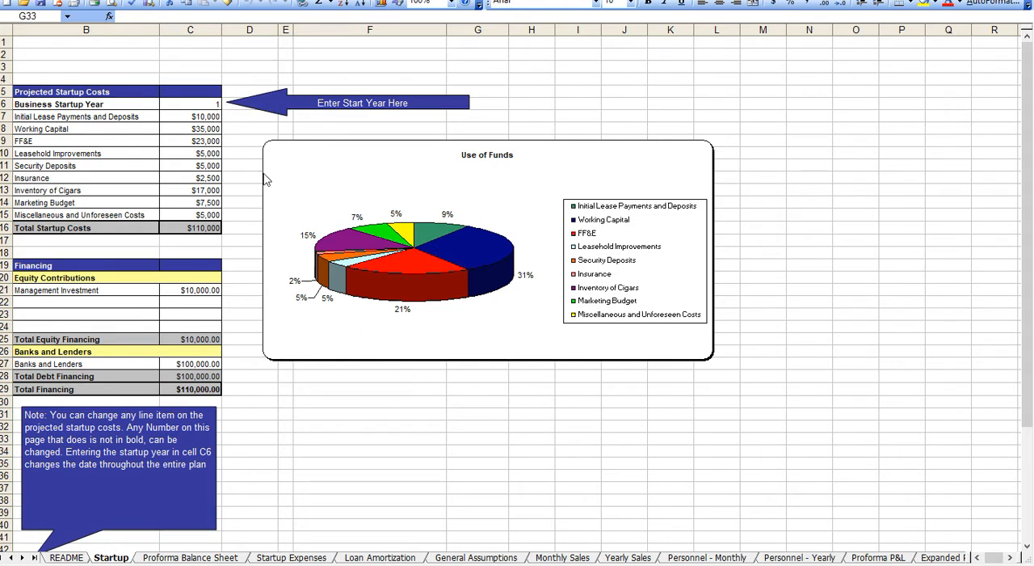
pyautogui.moveTo(121, 293)
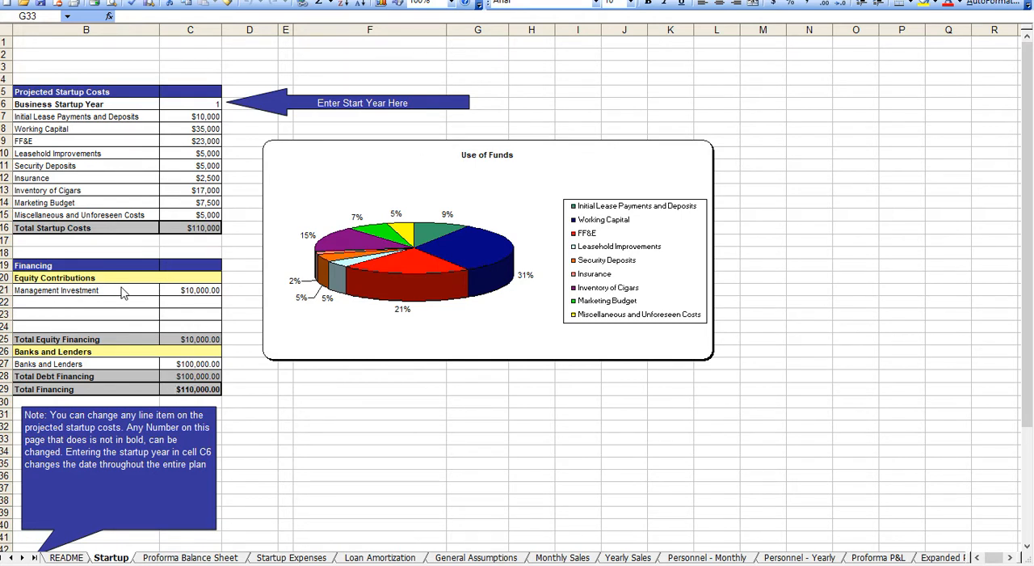
# Review the Startup Expenses sheet, scrolling through its cost listing
pyautogui.click(478, 438)
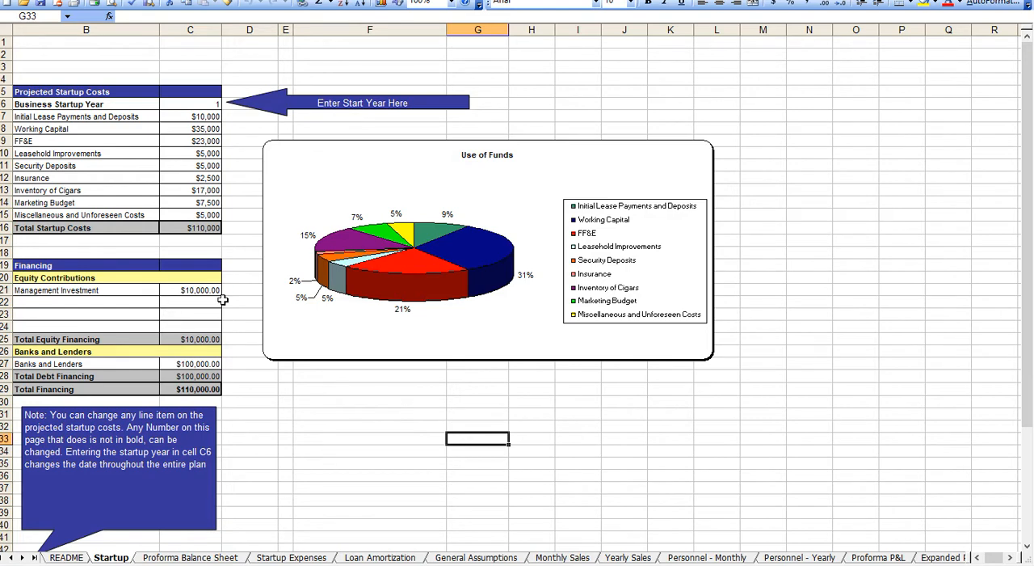
pyautogui.moveTo(223, 376)
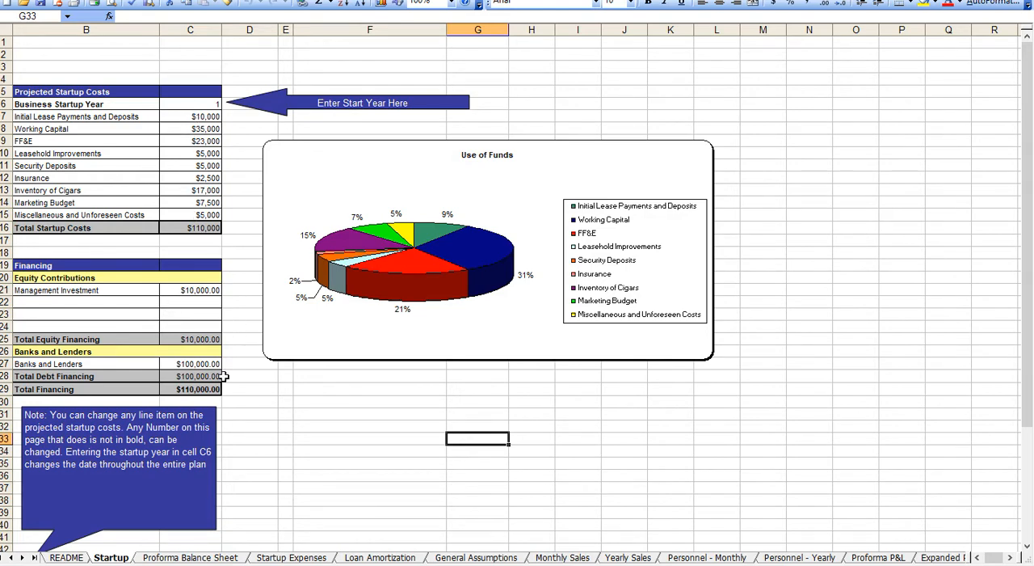
pyautogui.click(291, 555)
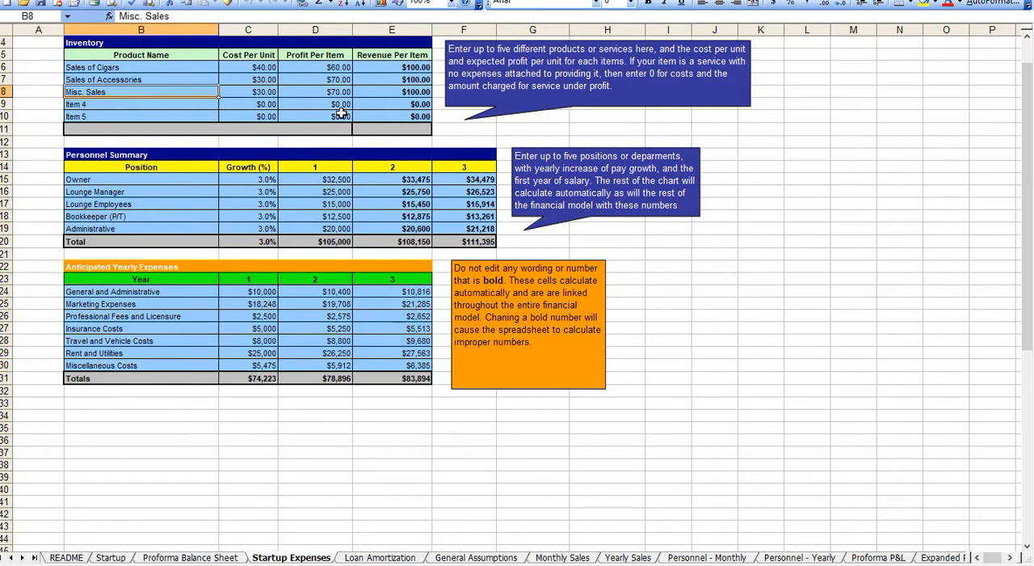
pyautogui.scroll(-3)
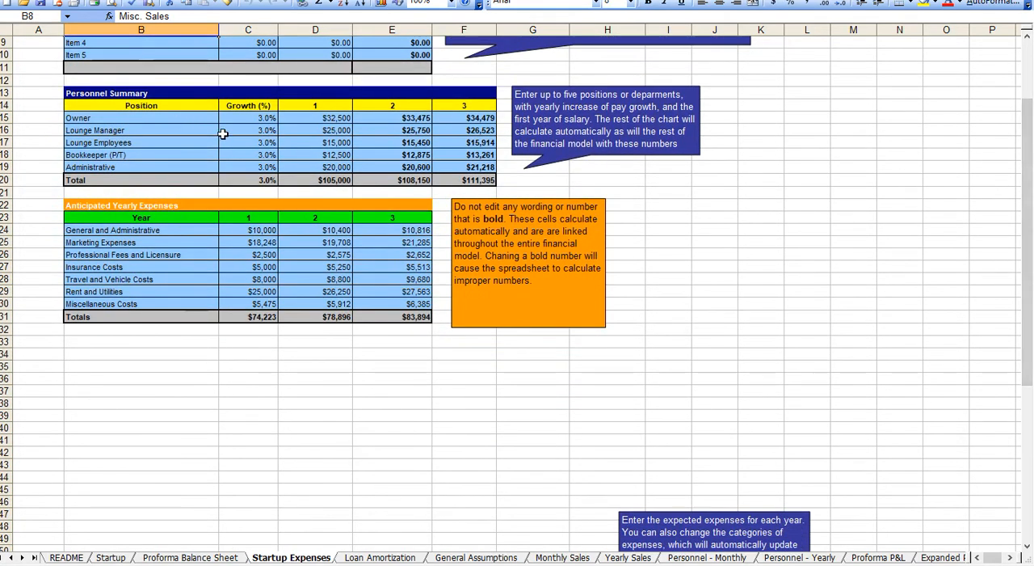
pyautogui.moveTo(234, 226)
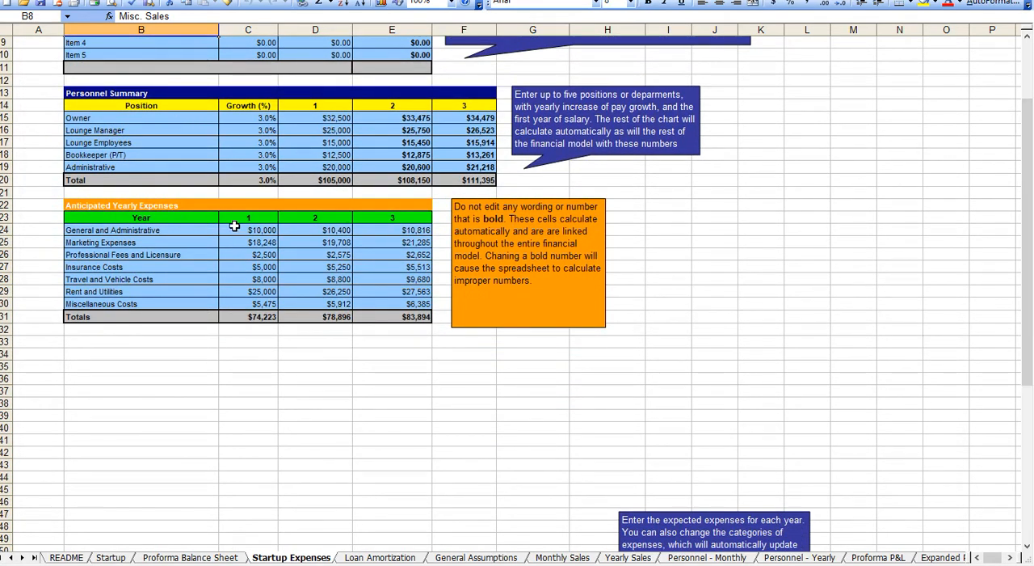
pyautogui.moveTo(795, 486)
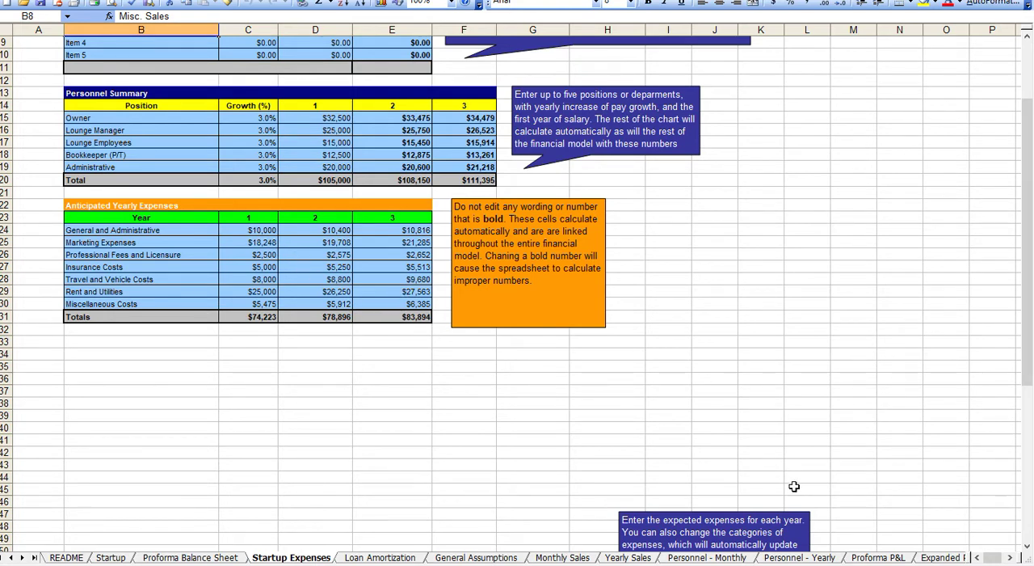
# Review the Proforma P&L and Expanded P&L sheets down to the third-year statement
pyautogui.click(877, 557)
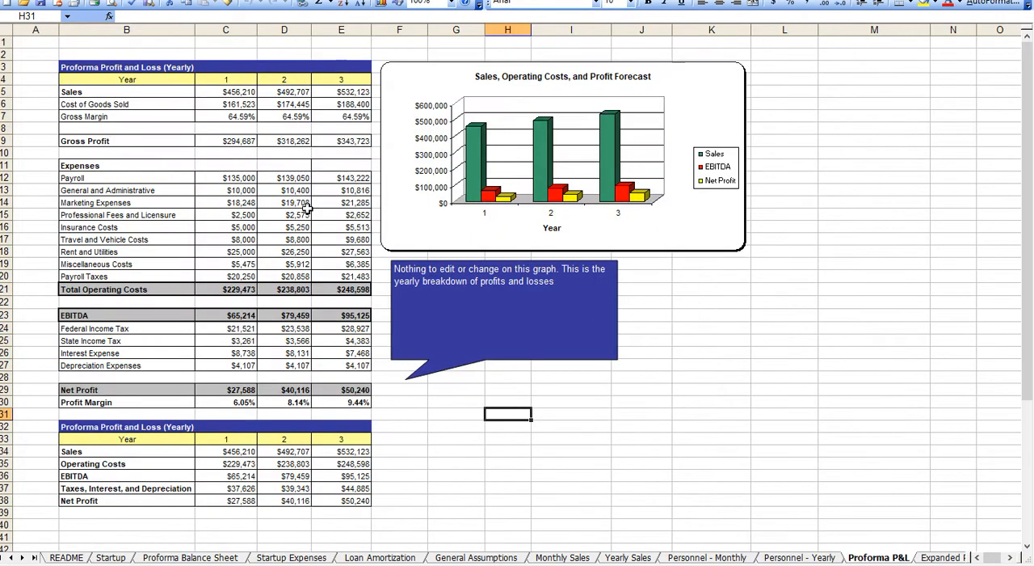
pyautogui.click(903, 556)
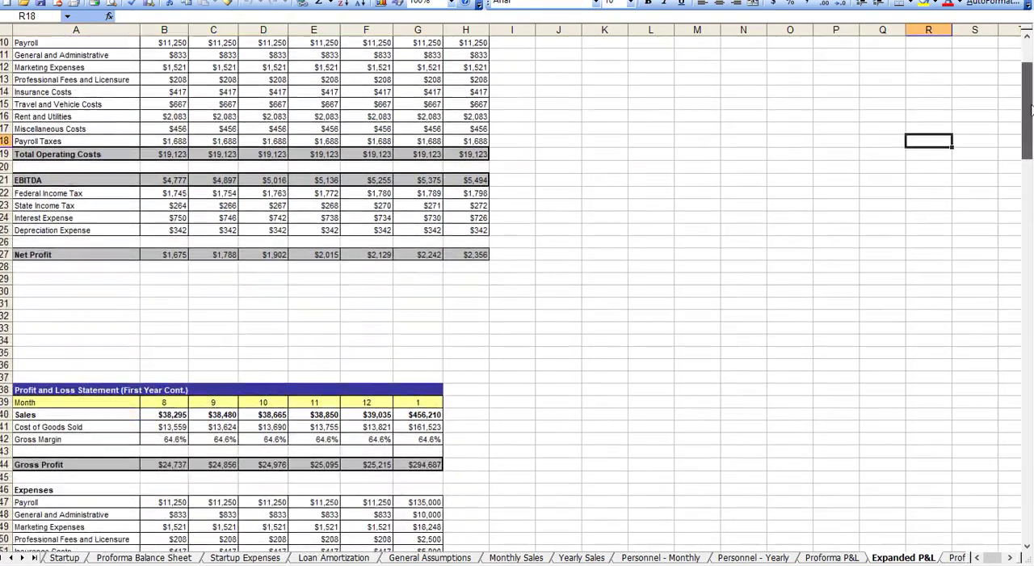
pyautogui.scroll(-3)
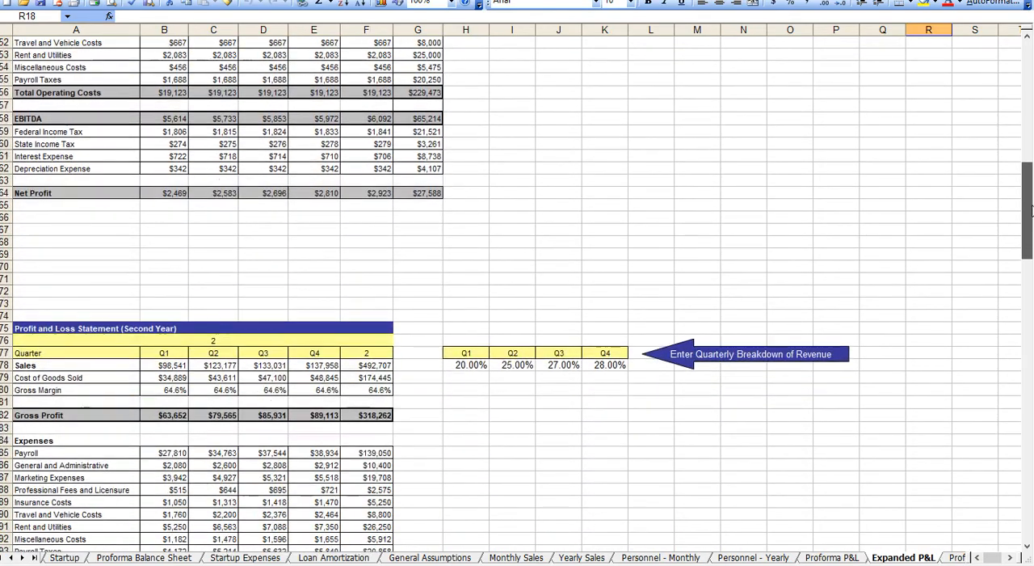
pyautogui.scroll(-3)
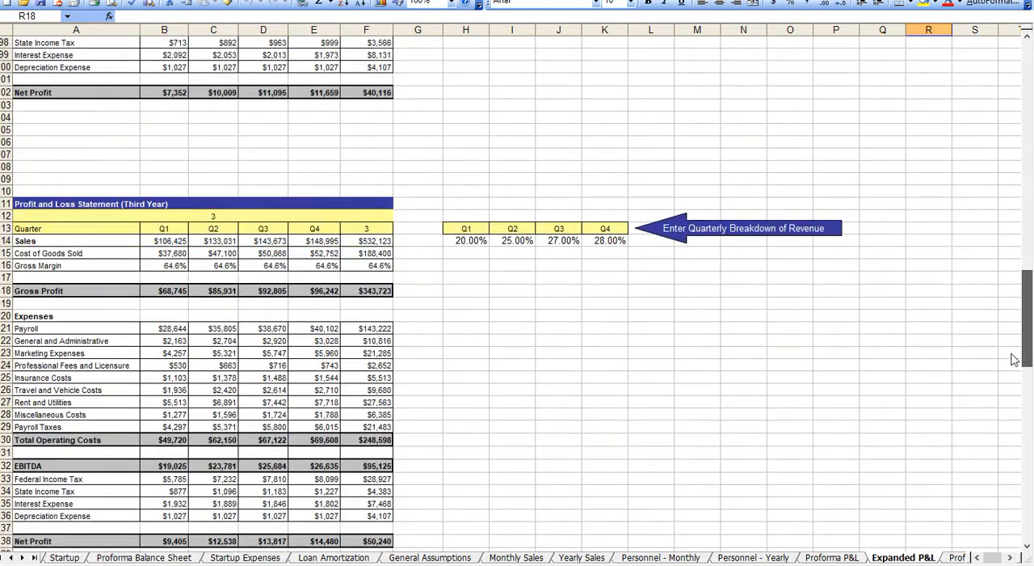
# Review the Proforma Cash Flow sheet, scrolling through its quarterly figures
pyautogui.click(828, 556)
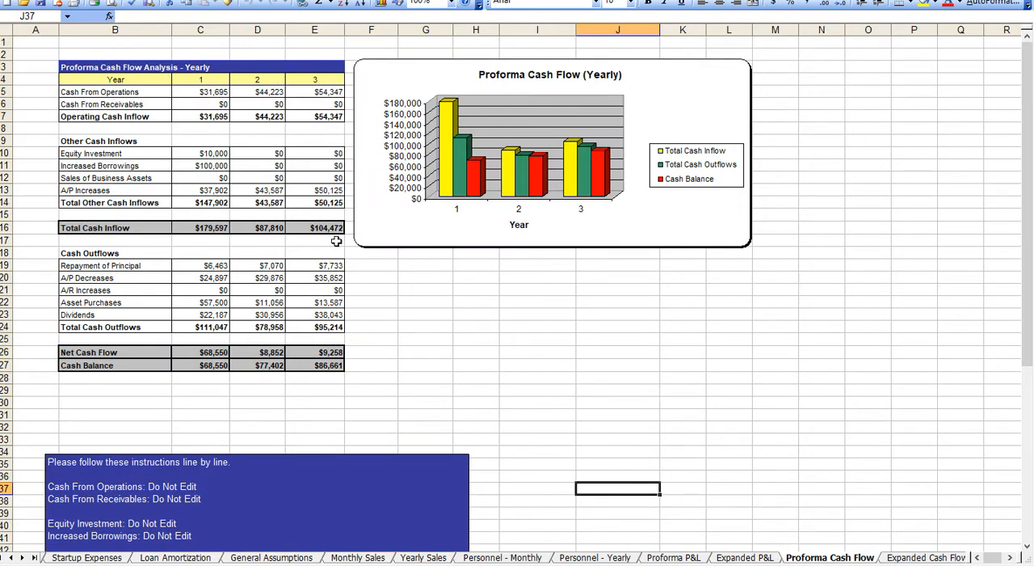
pyautogui.scroll(-3)
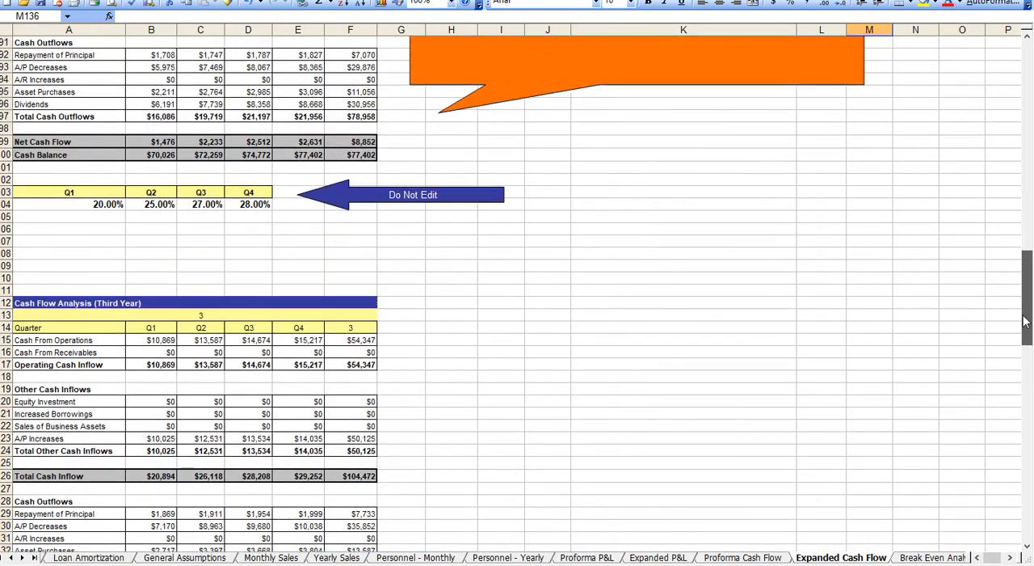
pyautogui.scroll(3)
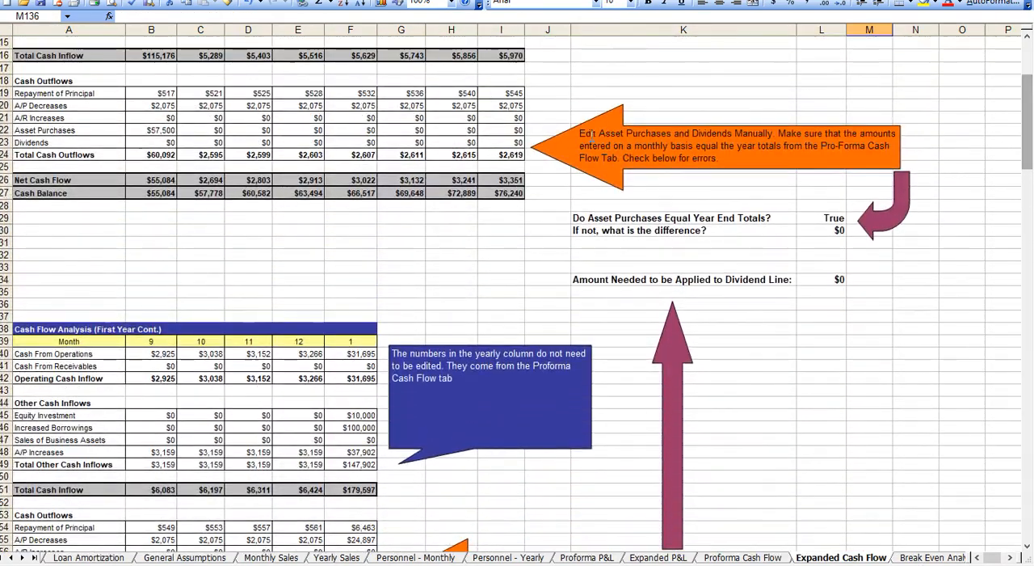
pyautogui.scroll(3)
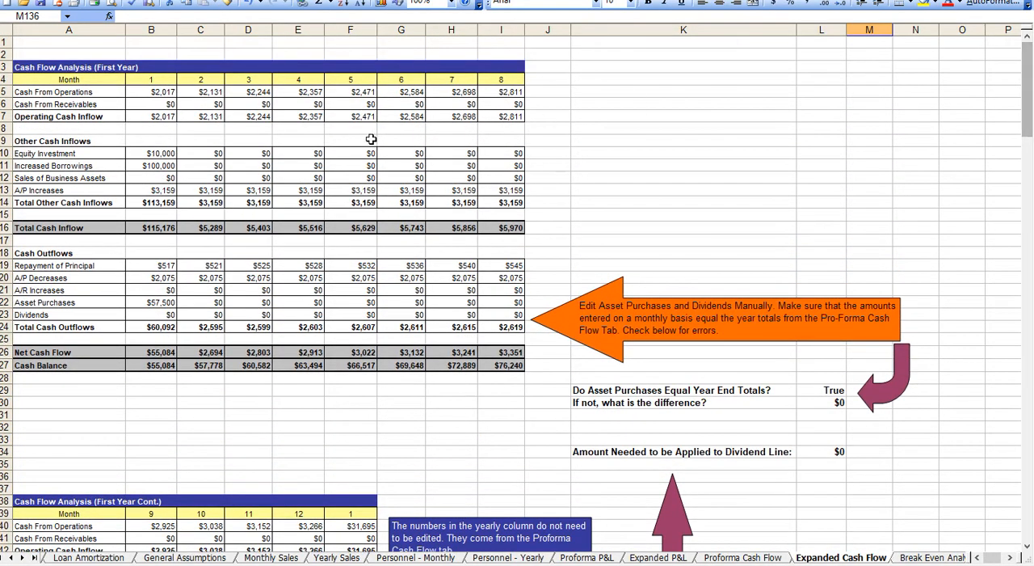
pyautogui.scroll(-3)
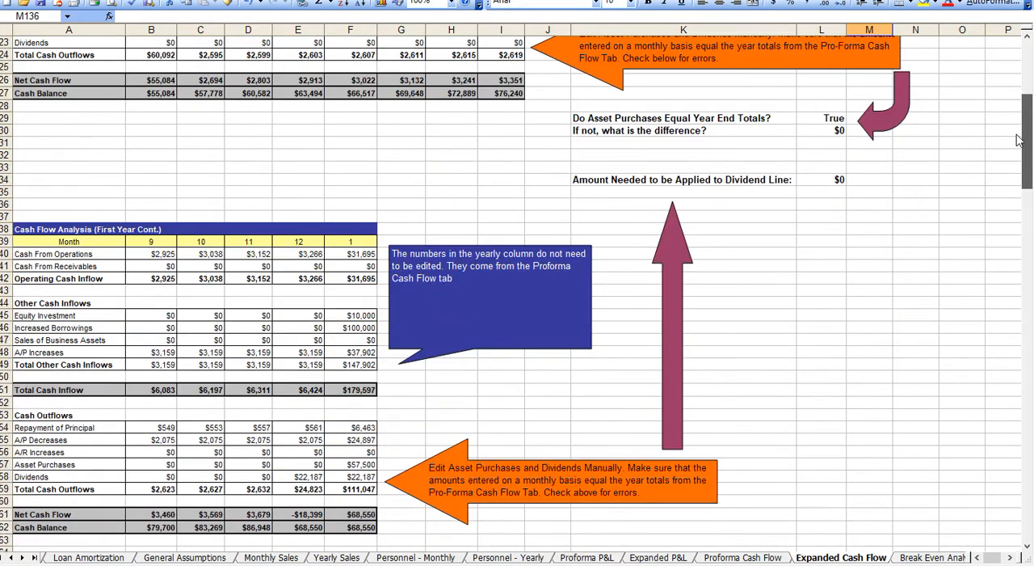
pyautogui.scroll(-3)
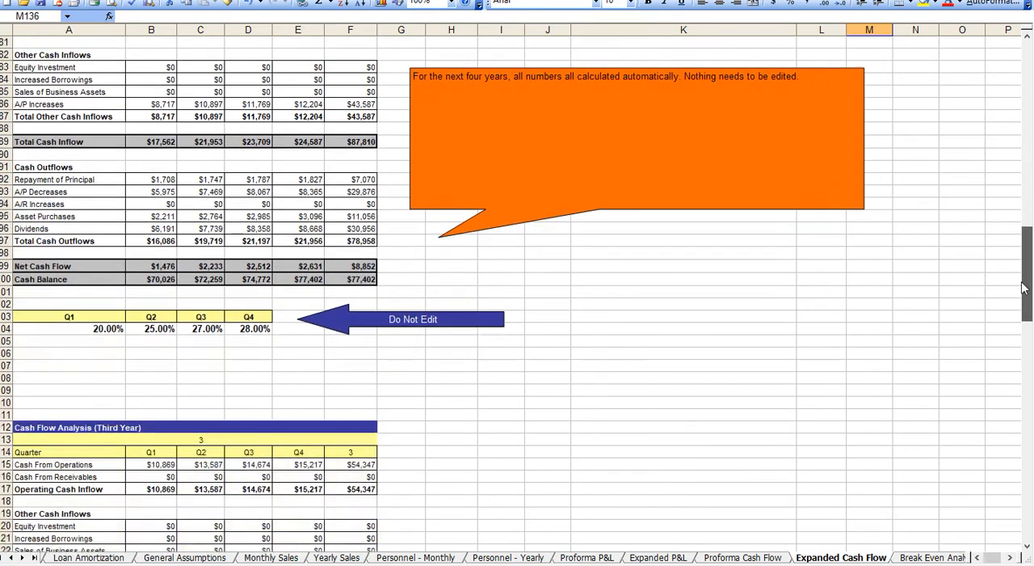
pyautogui.scroll(-3)
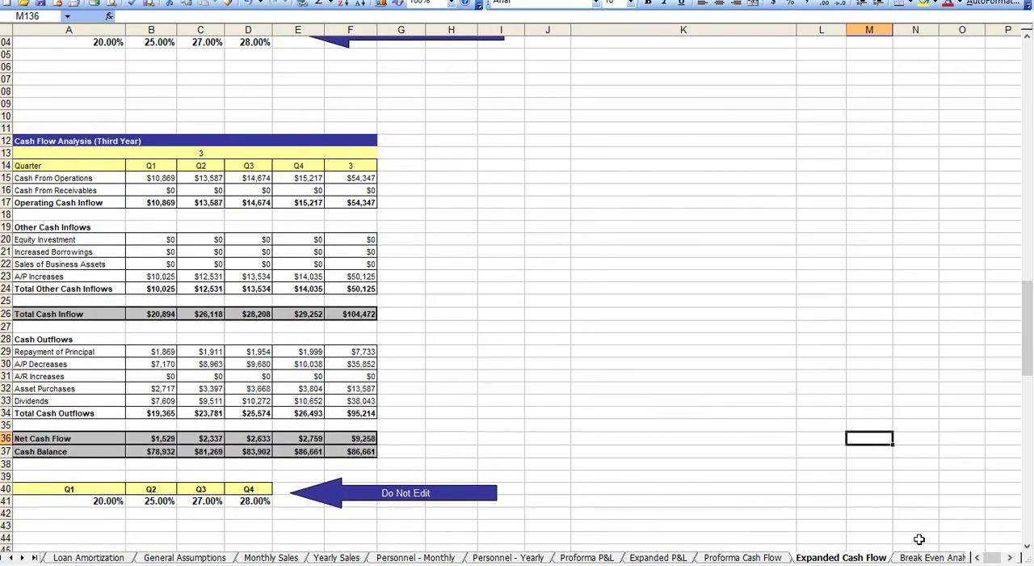
# Look over the Business Ratios and Proforma Balance Sheet, then return to the Startup sheet
pyautogui.click(847, 556)
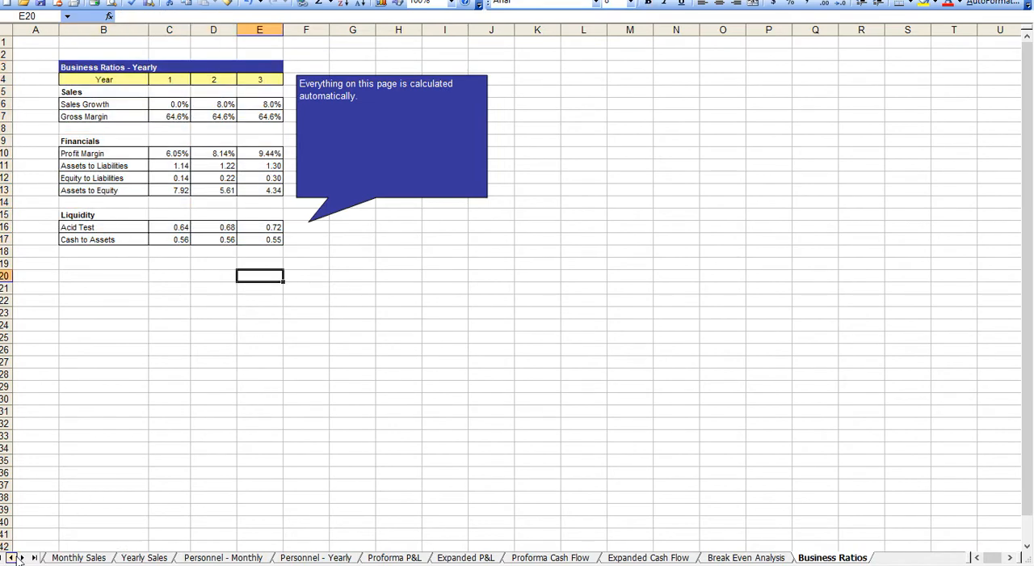
pyautogui.click(190, 558)
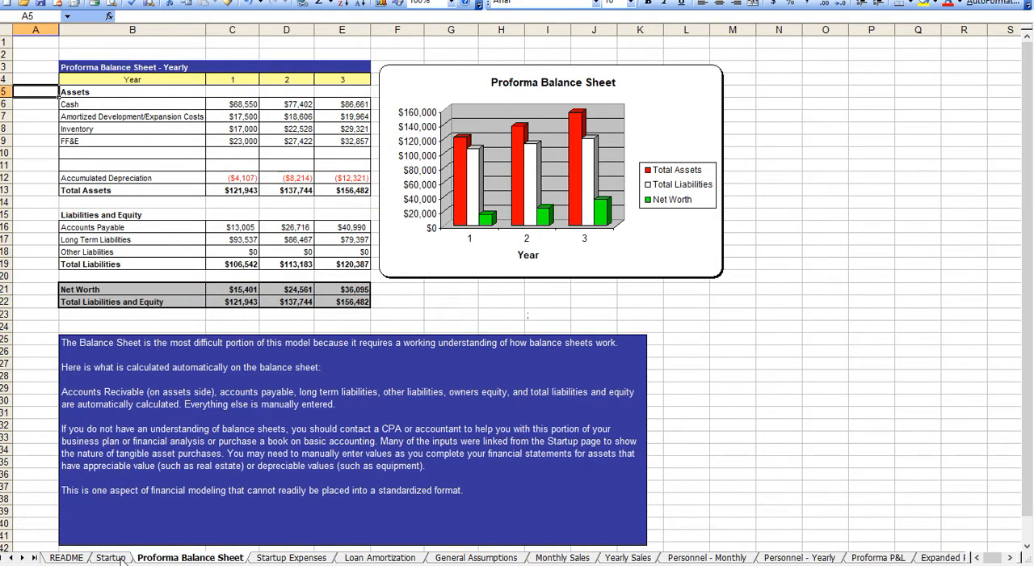
pyautogui.click(110, 556)
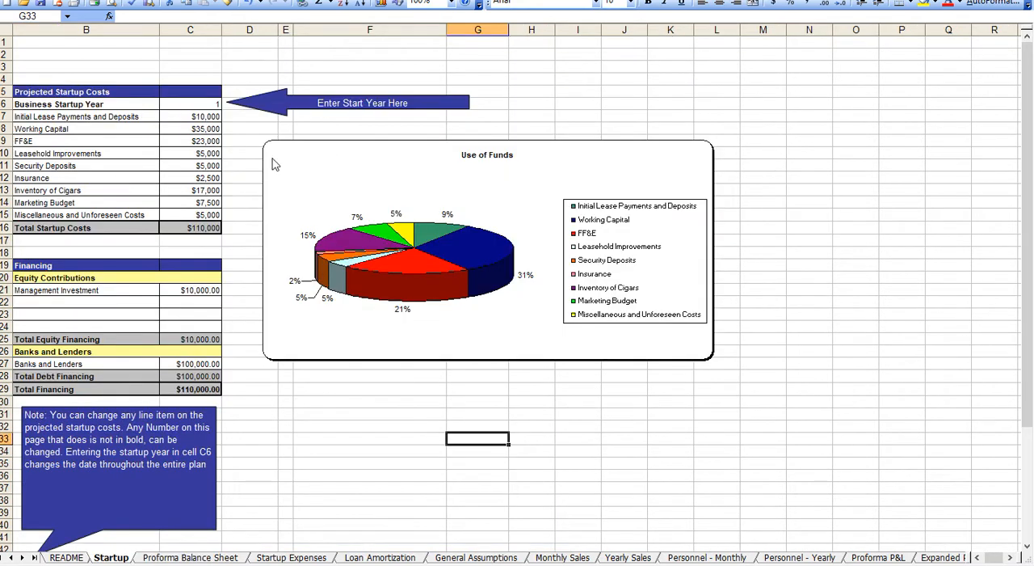
pyautogui.moveTo(449, 396)
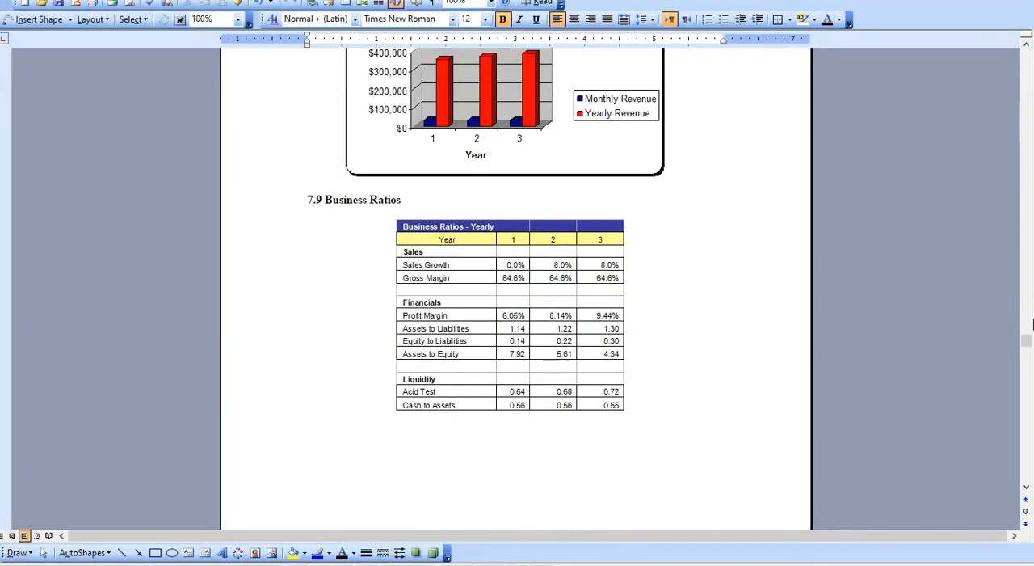
# Page around the sales forecast chart in section 1.6 of the plan
pyautogui.scroll(3)
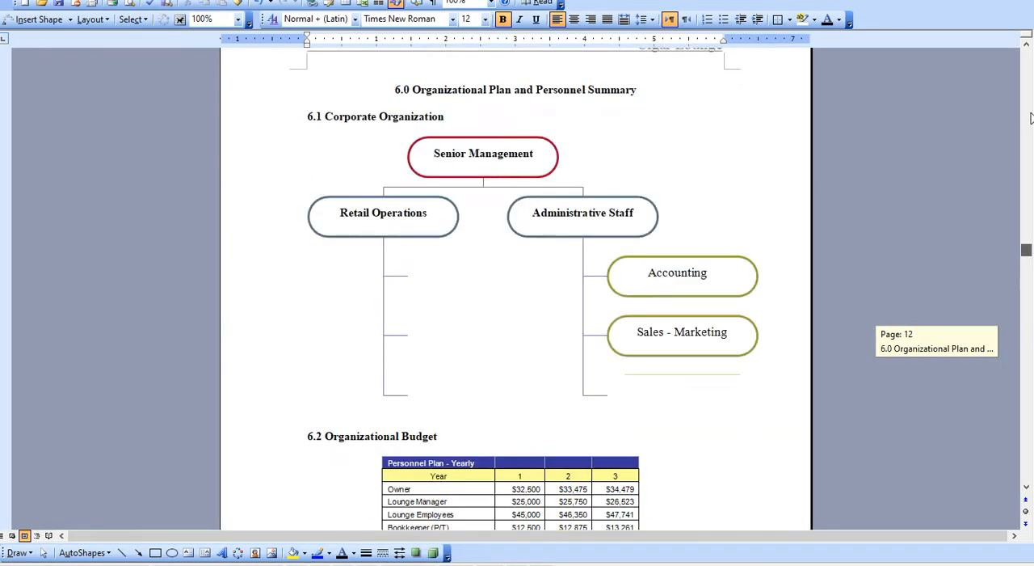
pyautogui.scroll(3)
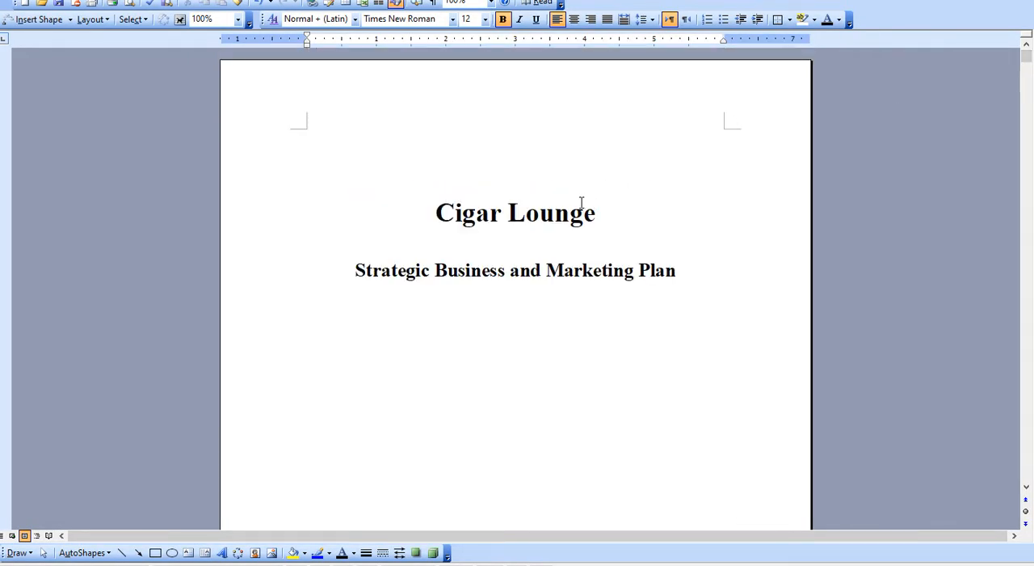
pyautogui.scroll(-3)
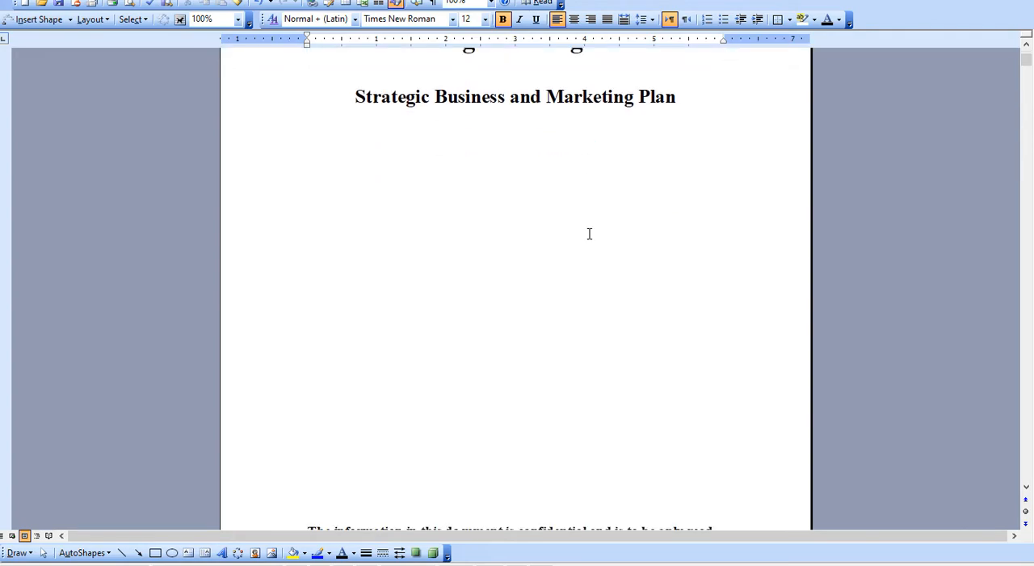
pyautogui.scroll(-3)
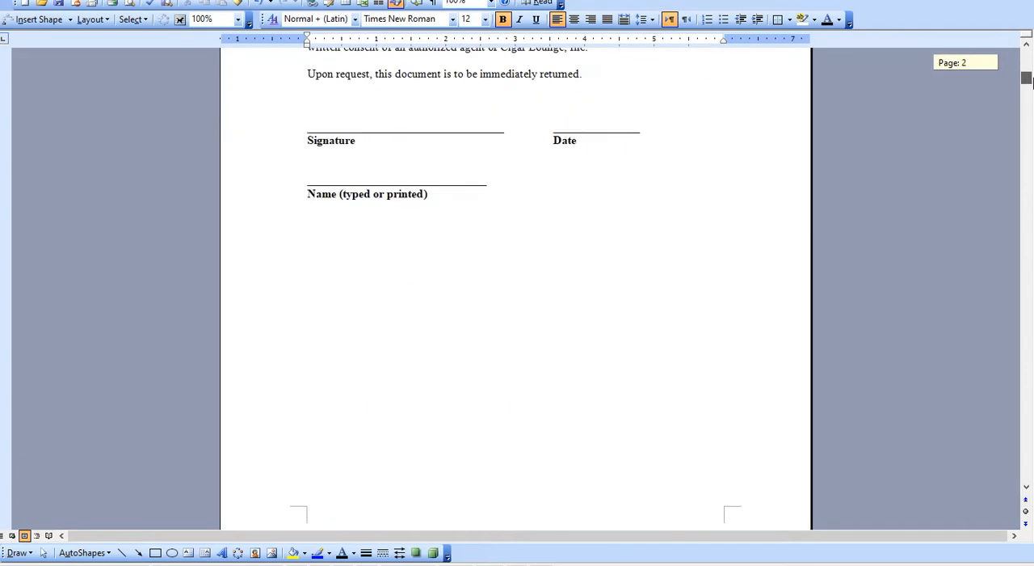
pyautogui.scroll(3)
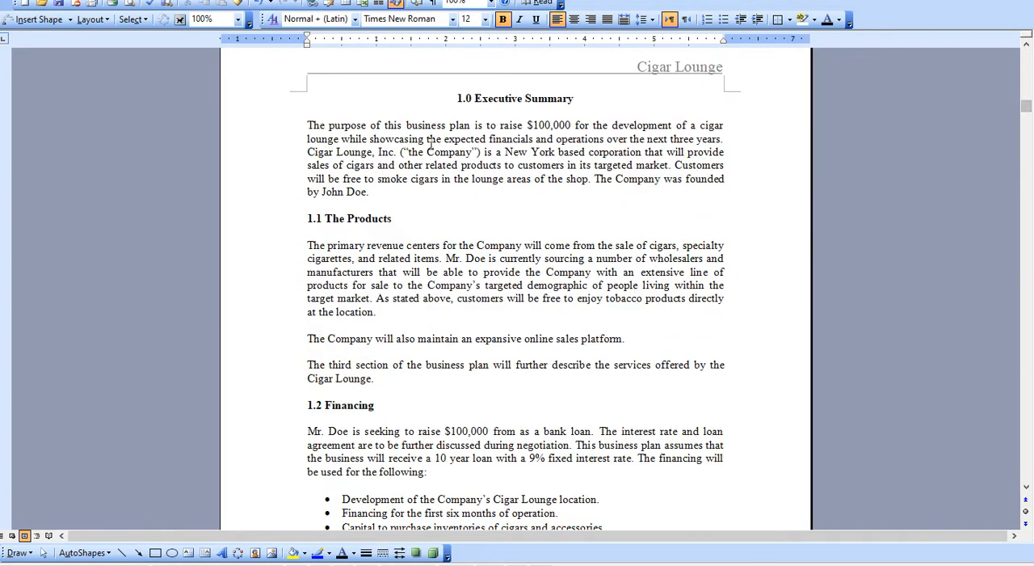
pyautogui.scroll(-3)
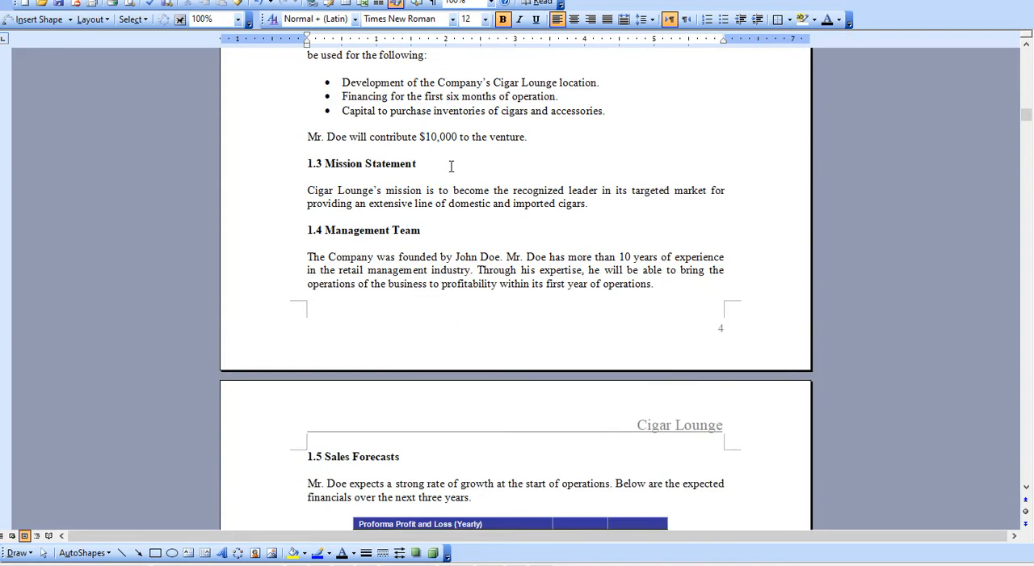
# Scroll down through the market analysis to section 4.4 Competition
pyautogui.scroll(-3)
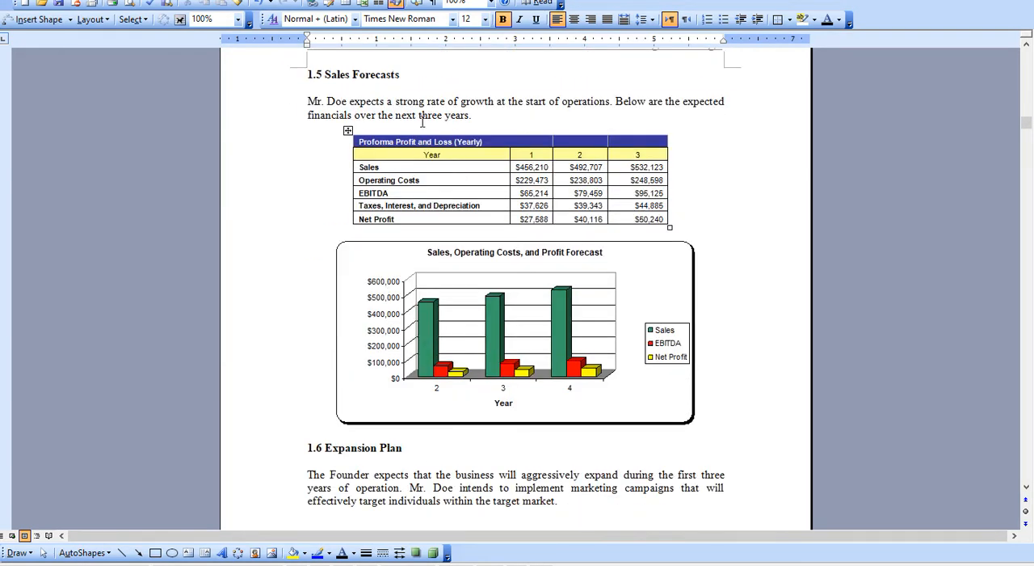
pyautogui.scroll(-3)
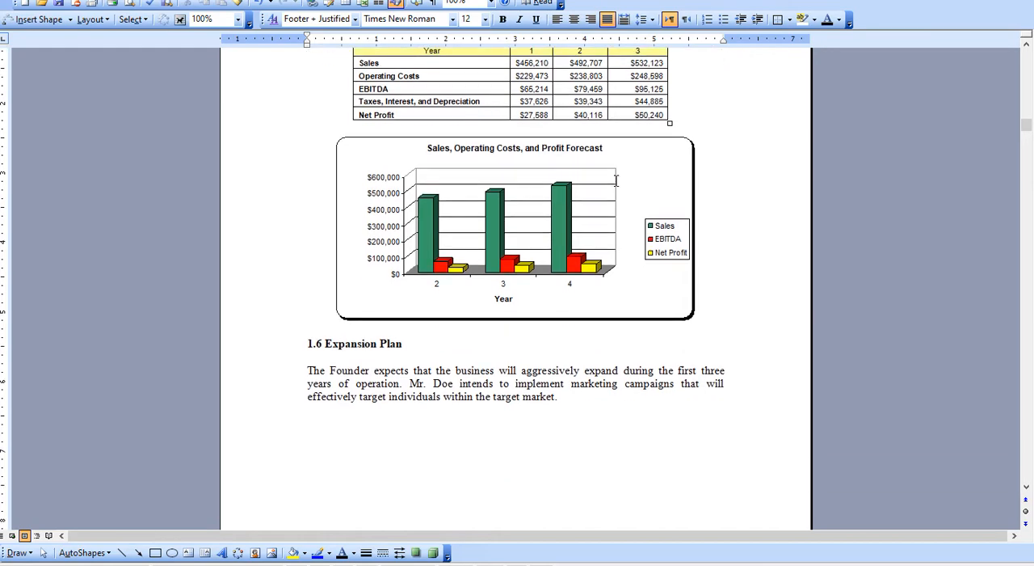
pyautogui.scroll(-3)
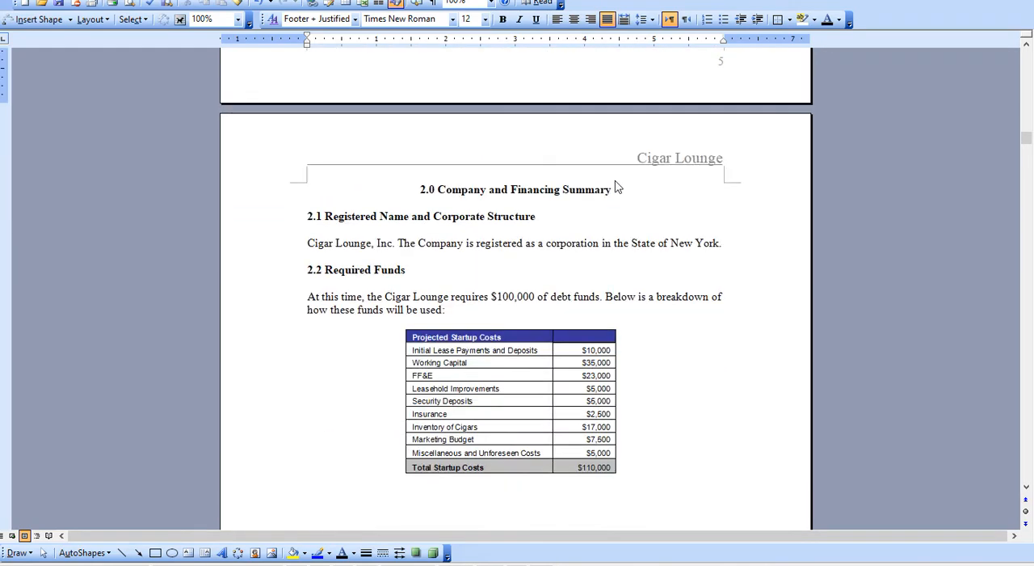
pyautogui.scroll(-3)
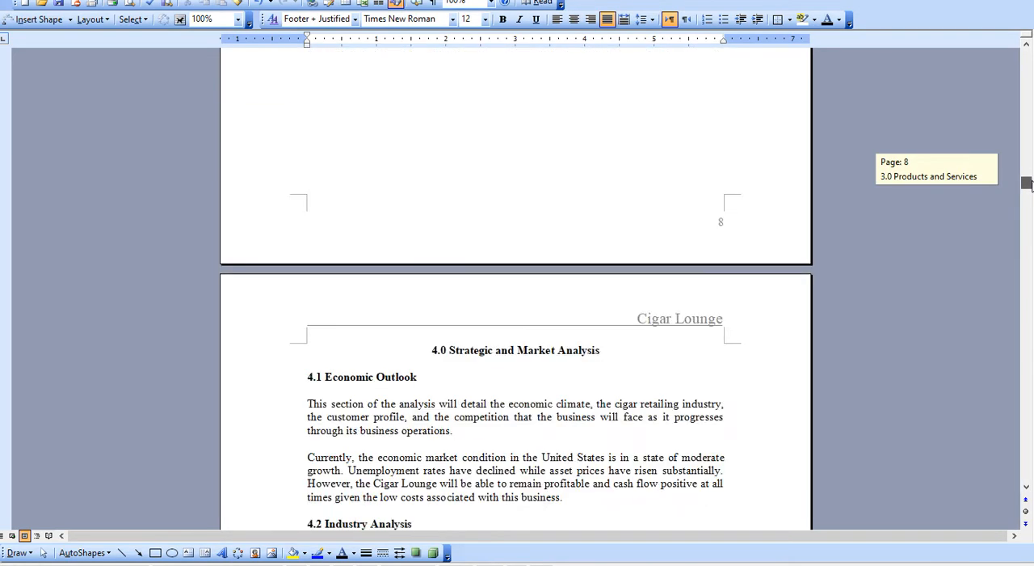
pyautogui.scroll(-3)
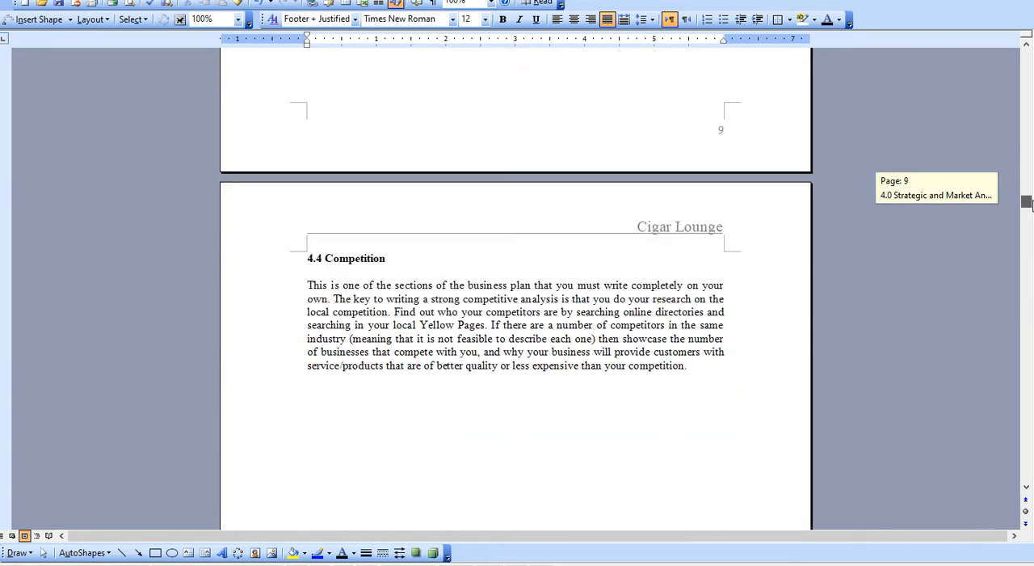
pyautogui.scroll(-3)
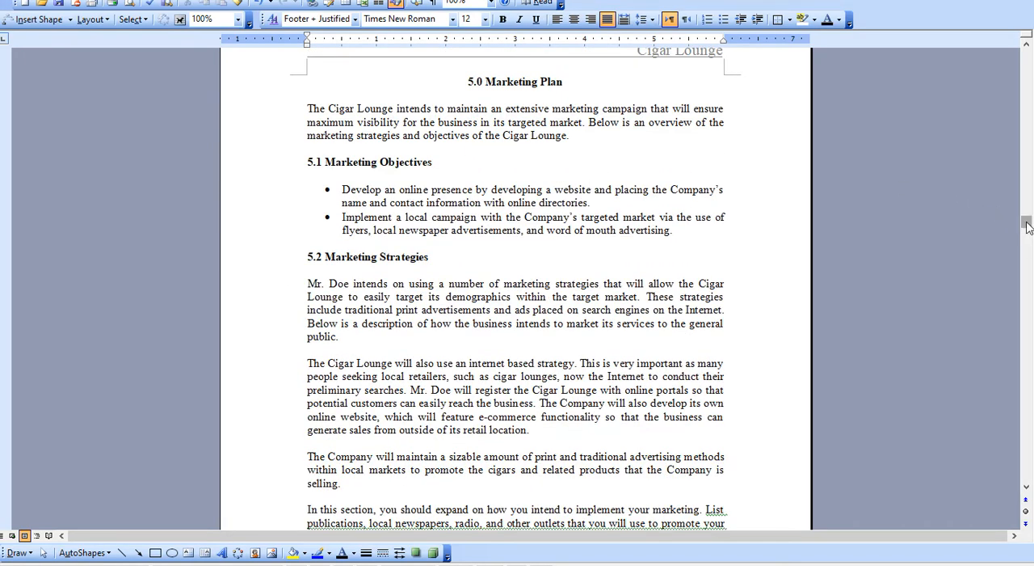
# Scroll past the Marketing Plan and Organizational Plan sections to 7.0 Financial Plan
pyautogui.scroll(-3)
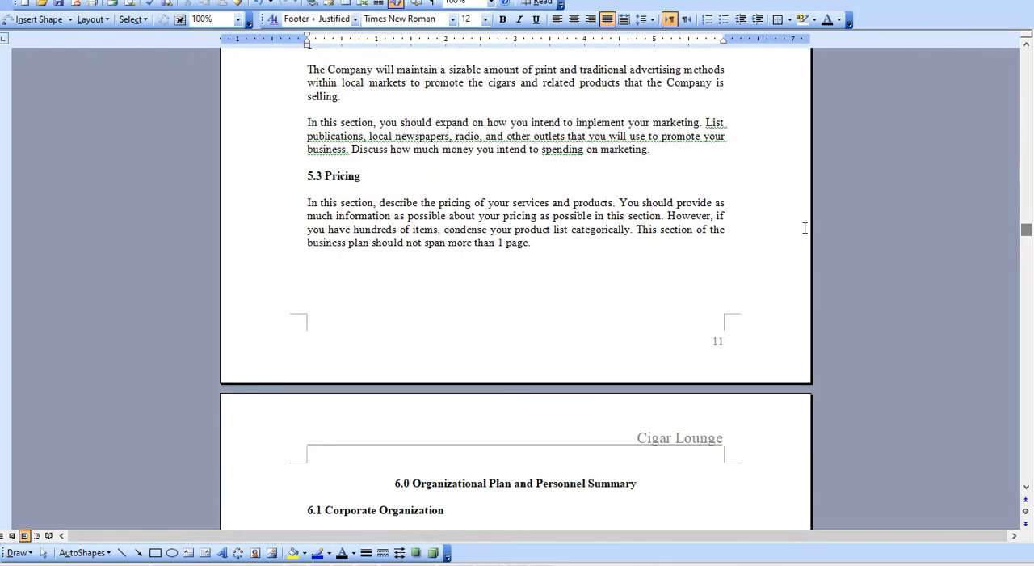
pyautogui.scroll(-3)
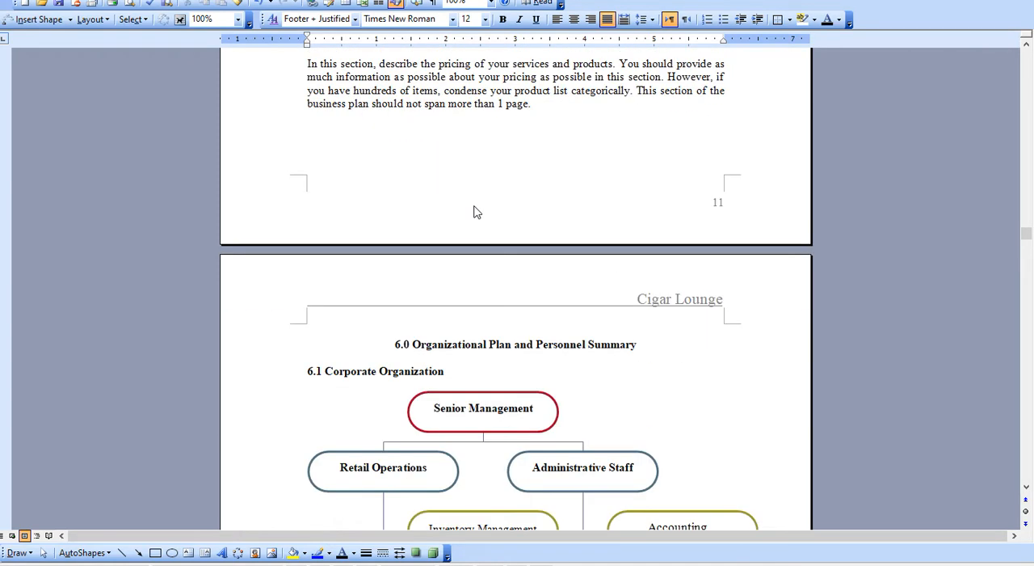
pyautogui.scroll(-3)
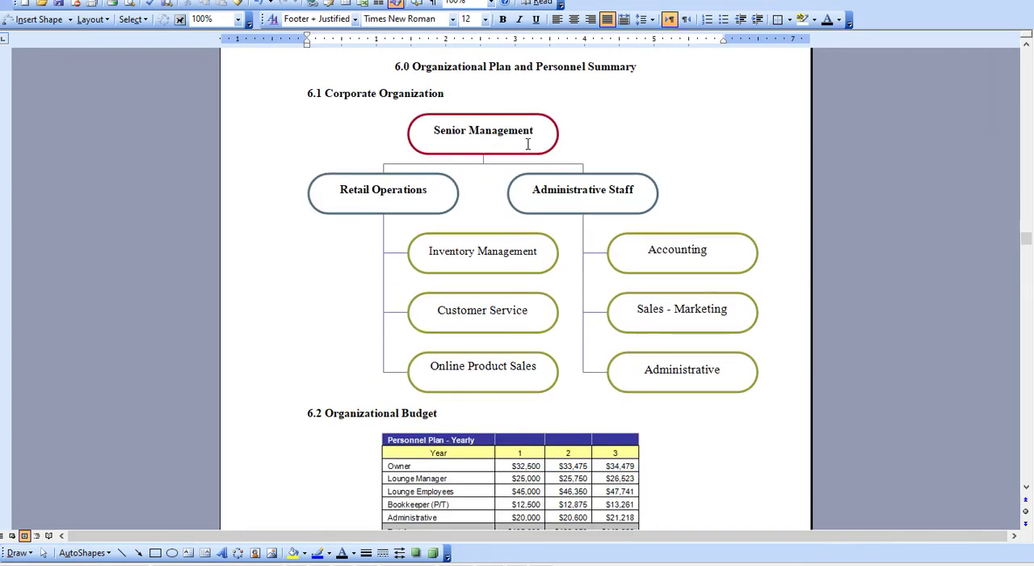
pyautogui.scroll(-3)
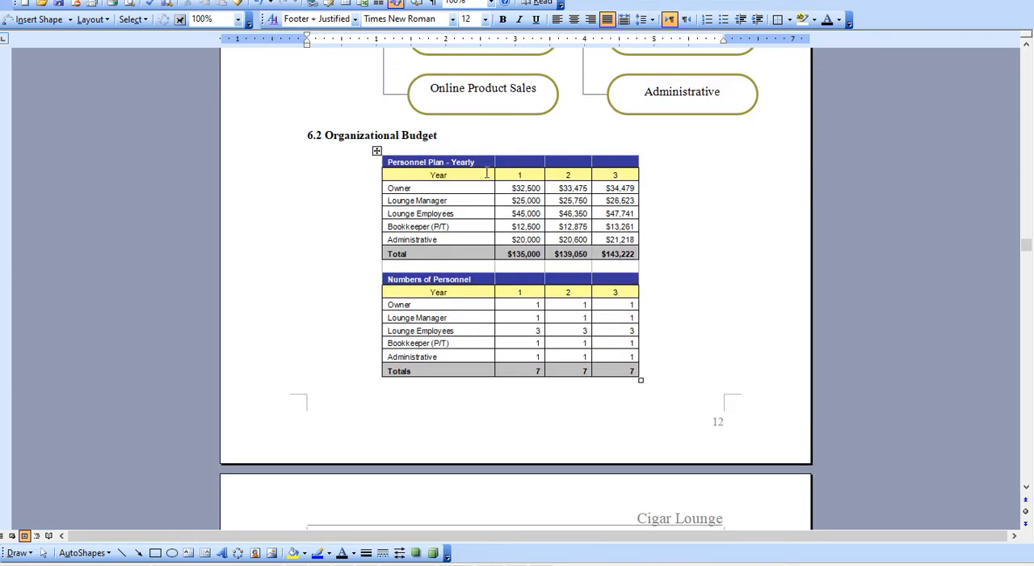
pyautogui.scroll(-3)
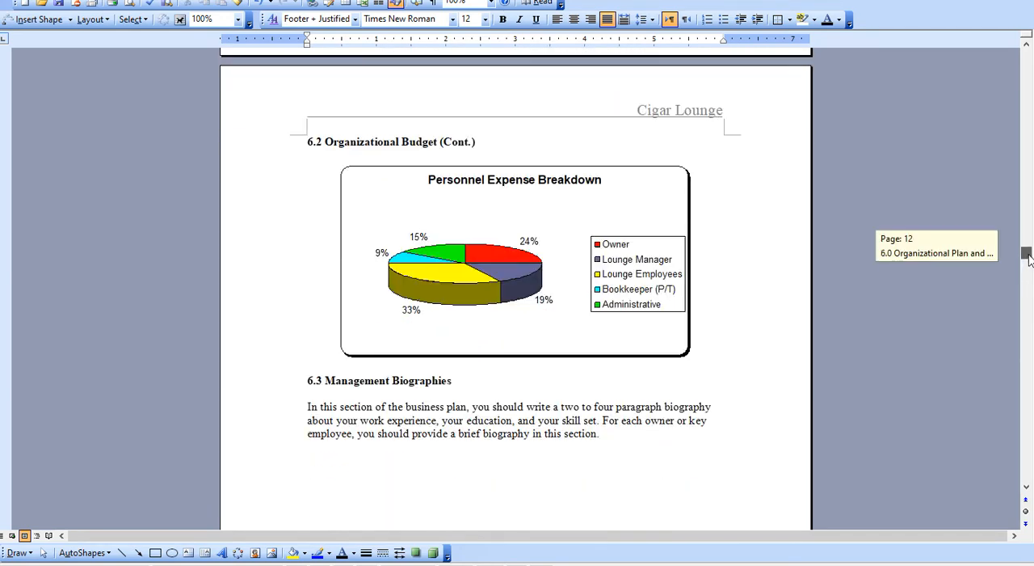
pyautogui.scroll(-3)
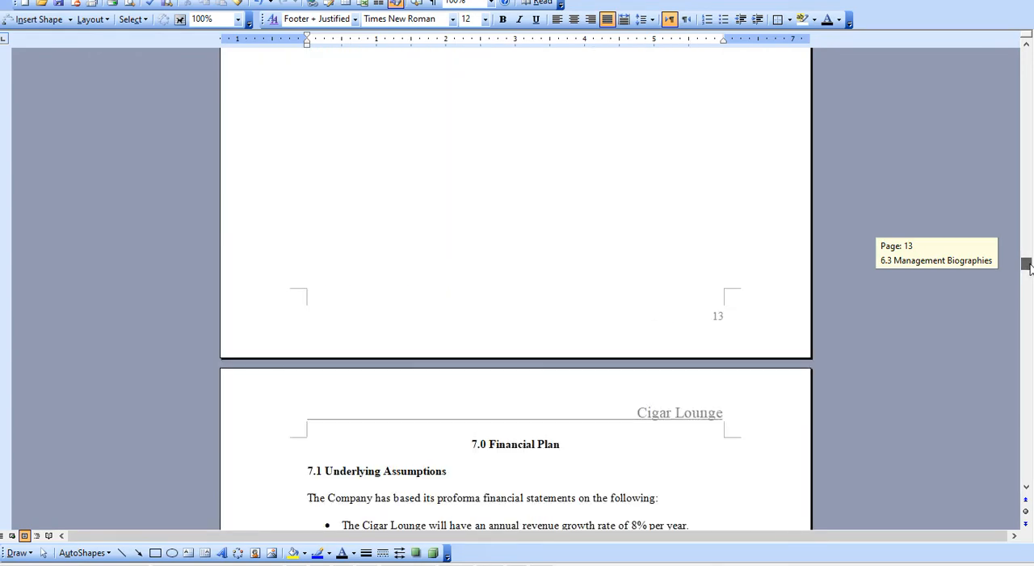
# Scroll through the Financial Plan tables to the Three Year Profit and Loss Statement on page 18
pyautogui.scroll(-3)
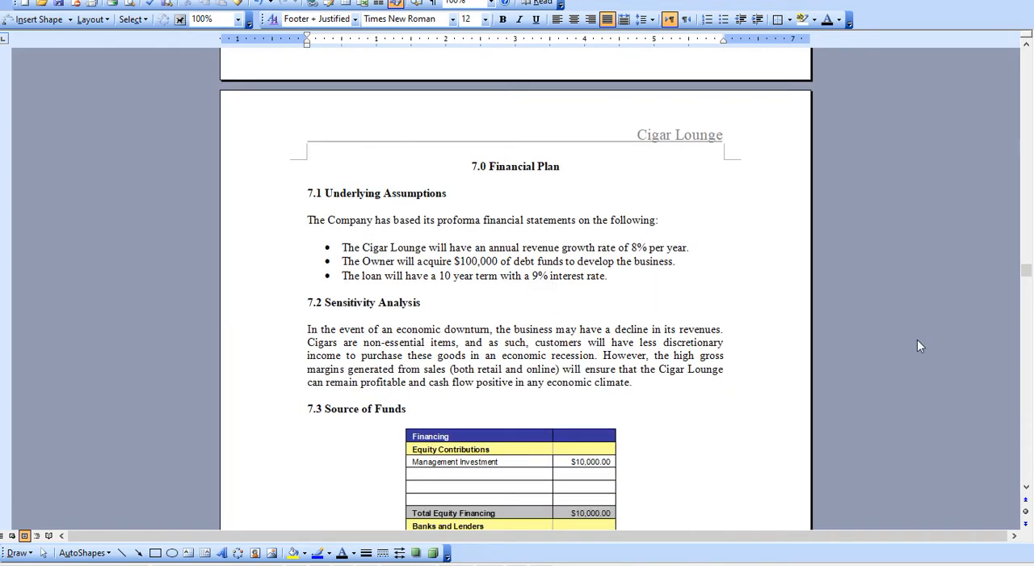
pyautogui.scroll(-3)
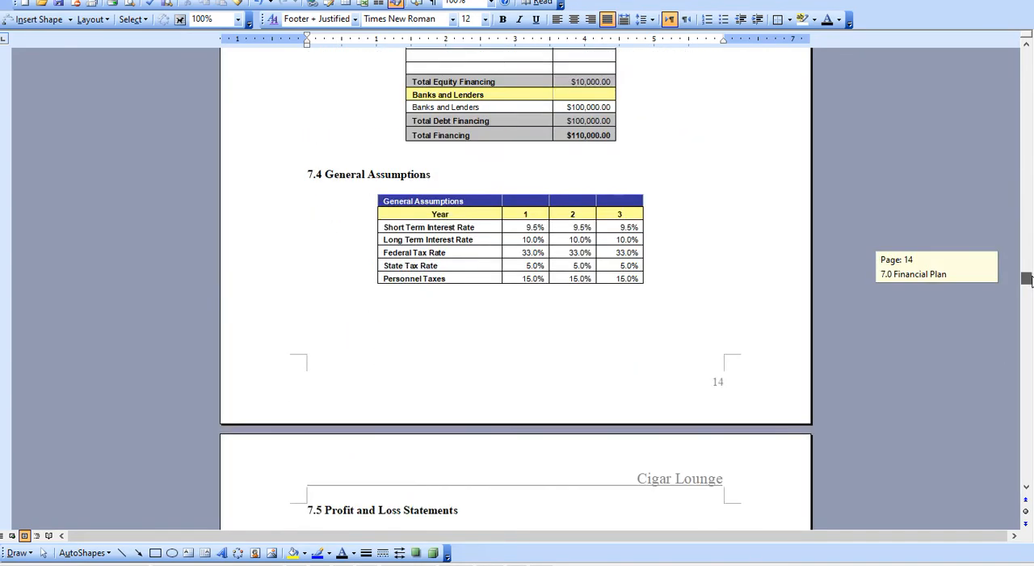
pyautogui.scroll(-3)
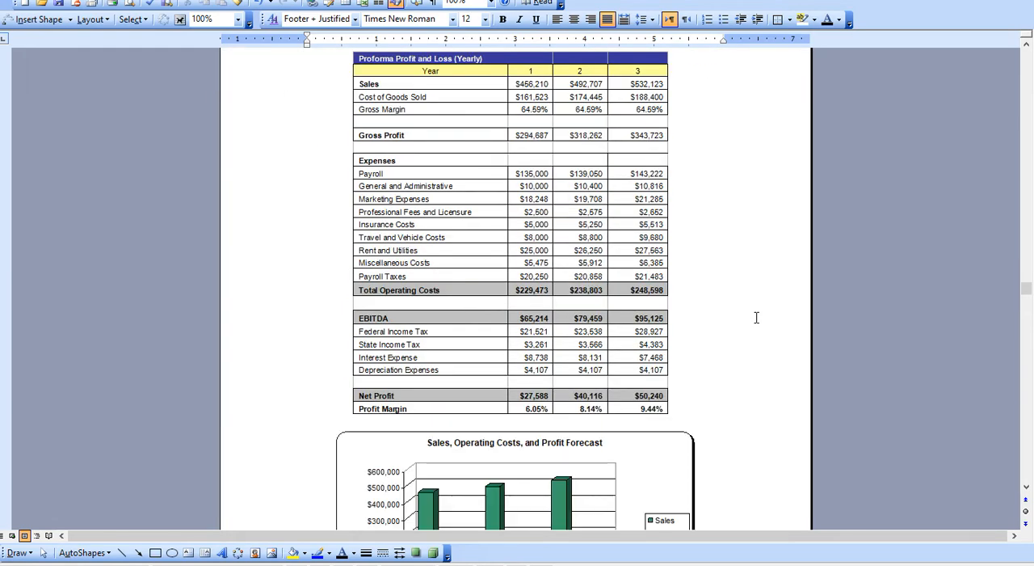
pyautogui.scroll(-3)
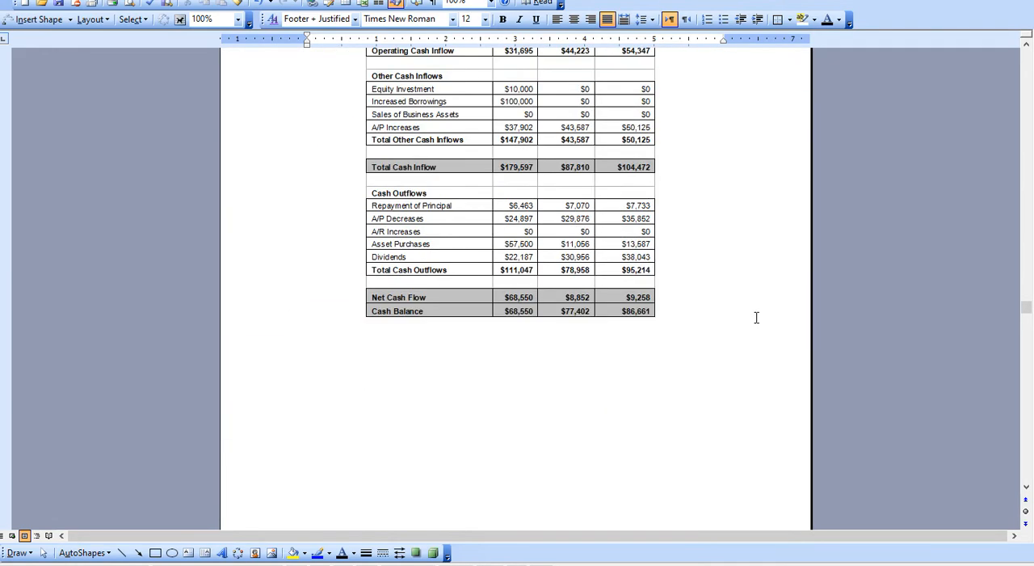
pyautogui.scroll(-3)
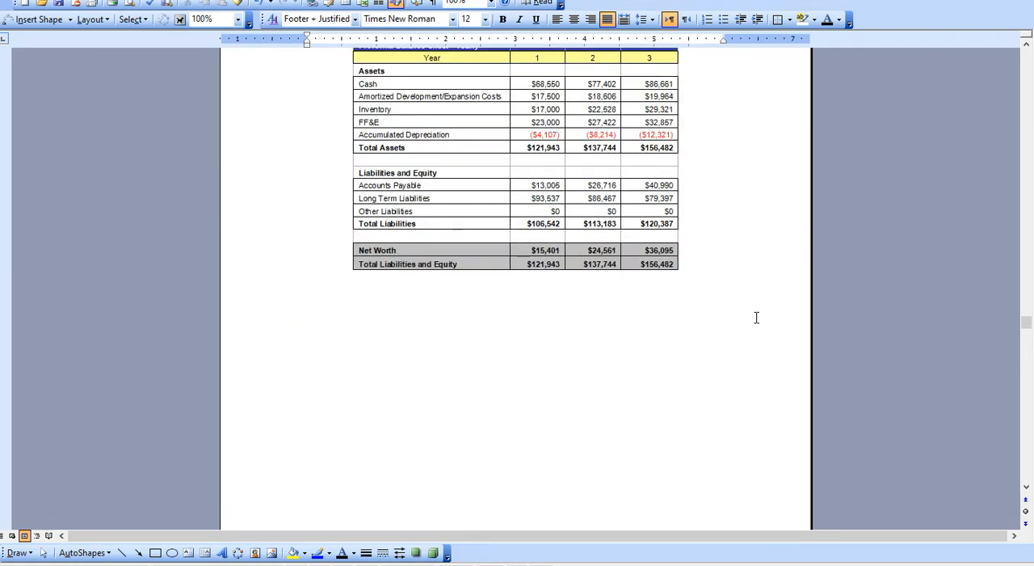
pyautogui.scroll(-3)
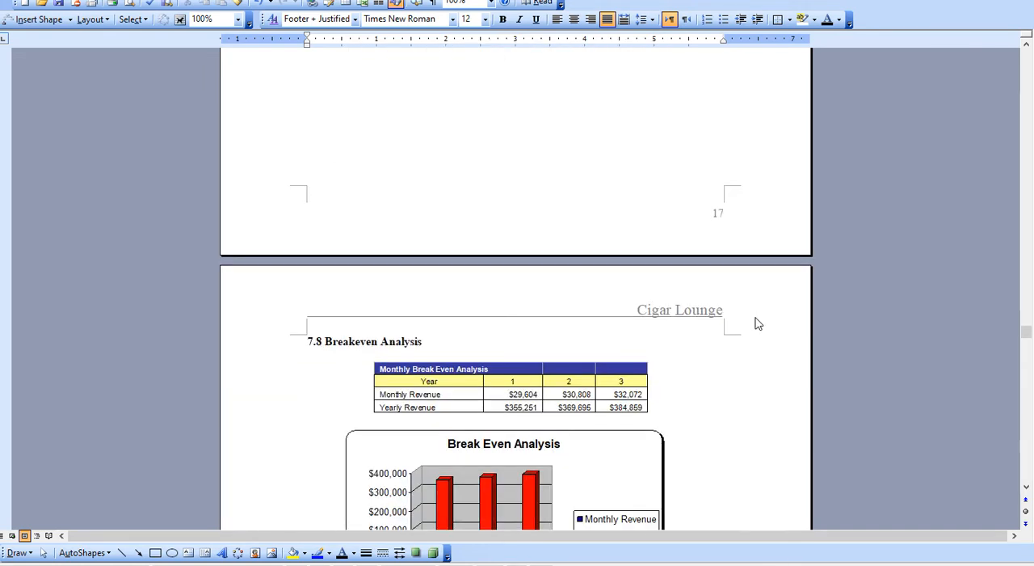
pyautogui.scroll(-3)
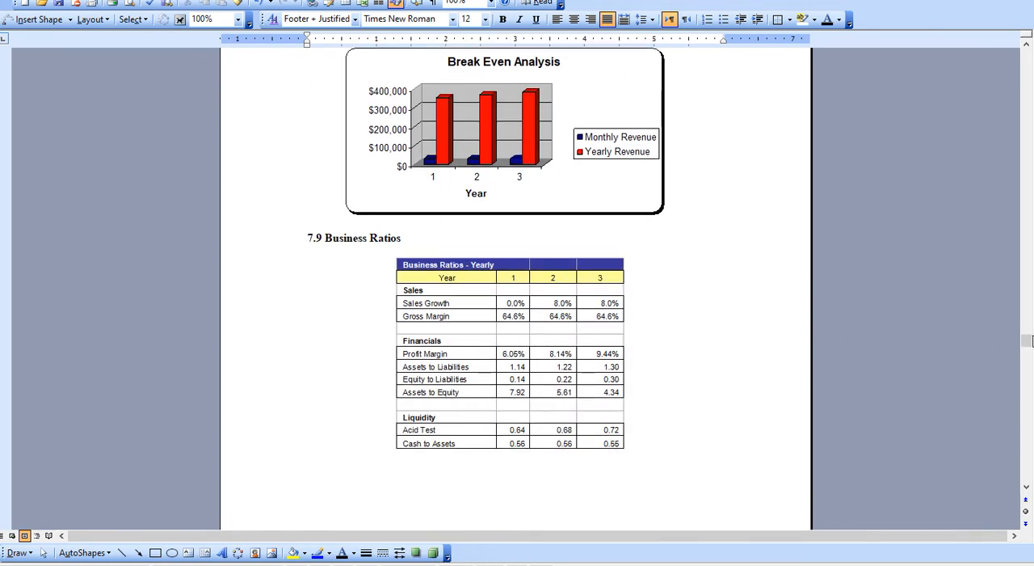
pyautogui.scroll(-3)
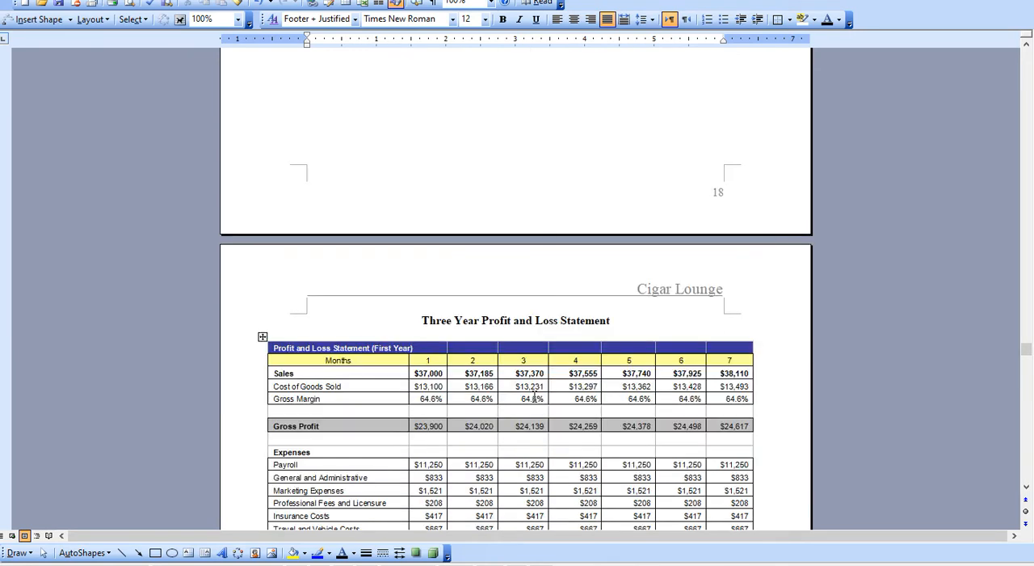
pyautogui.click(515, 135)
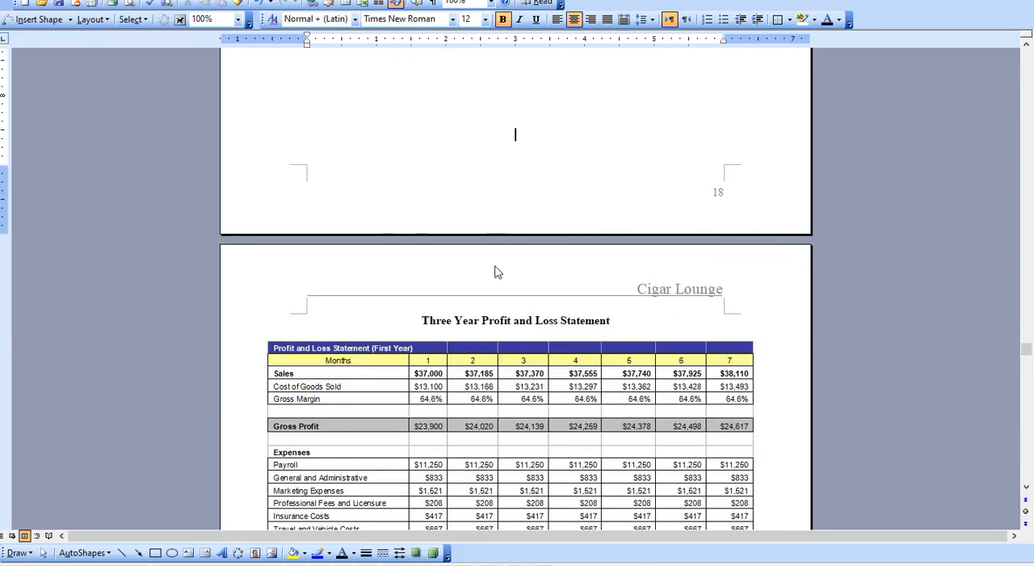
pyautogui.moveTo(1028, 347)
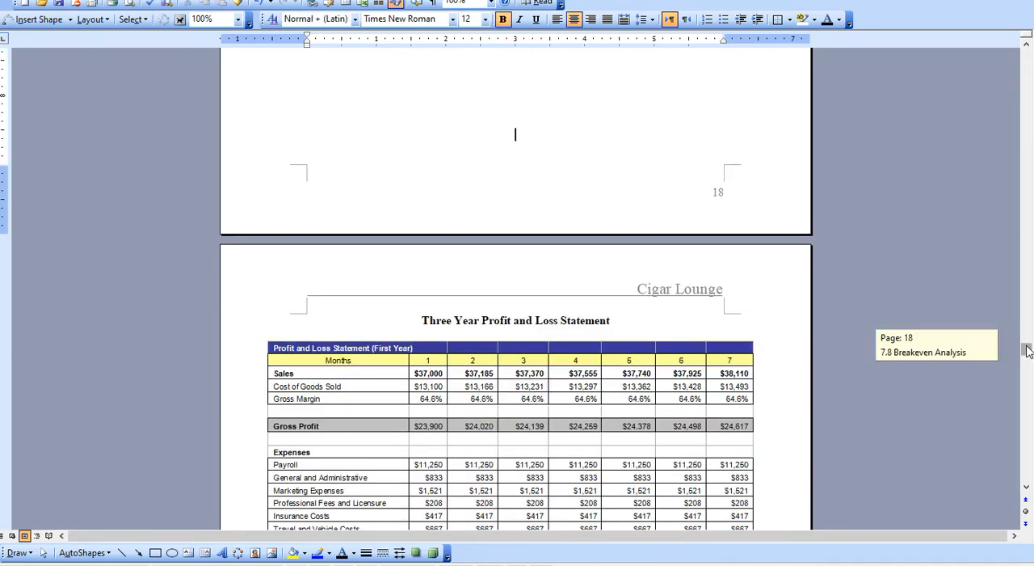
# Scroll back to the Table of Contents and update its field so page numbers match
pyautogui.scroll(3)
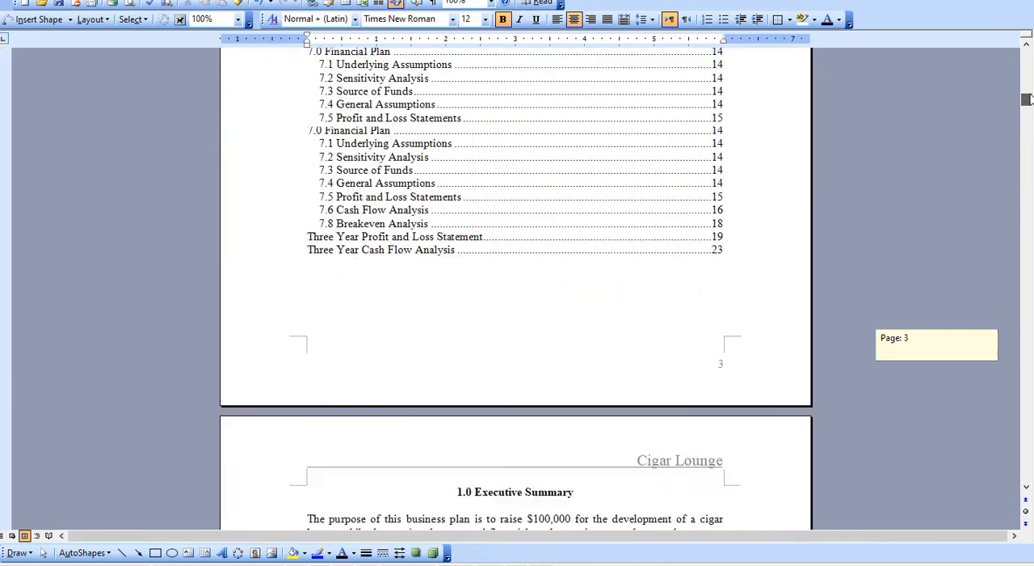
pyautogui.scroll(3)
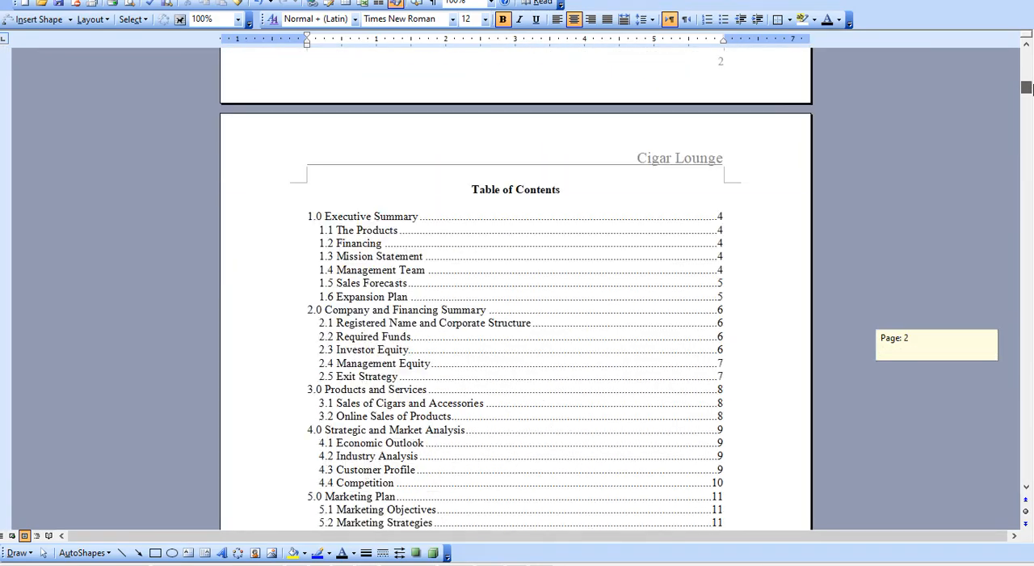
pyautogui.scroll(-3)
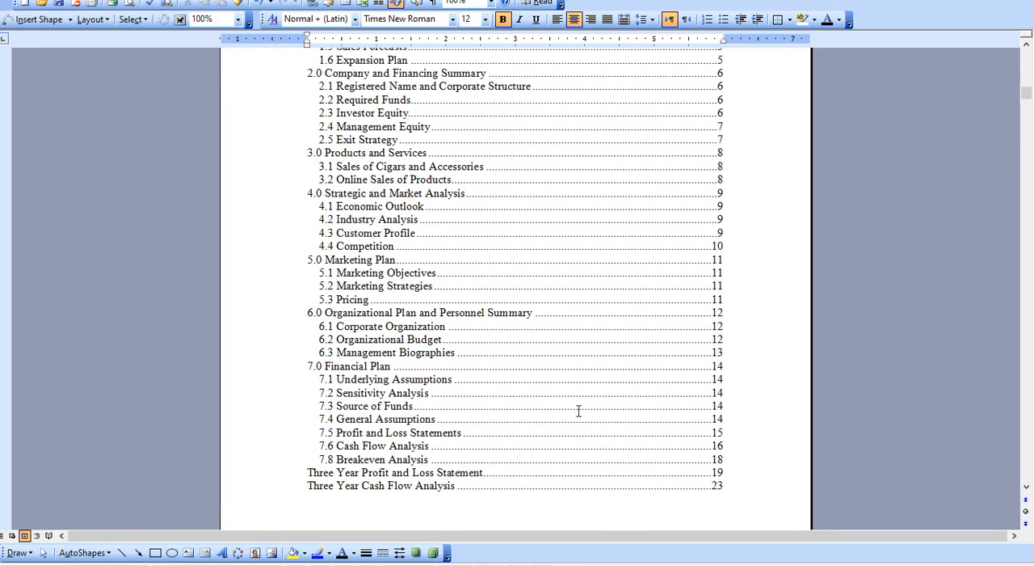
pyautogui.moveTo(562, 236)
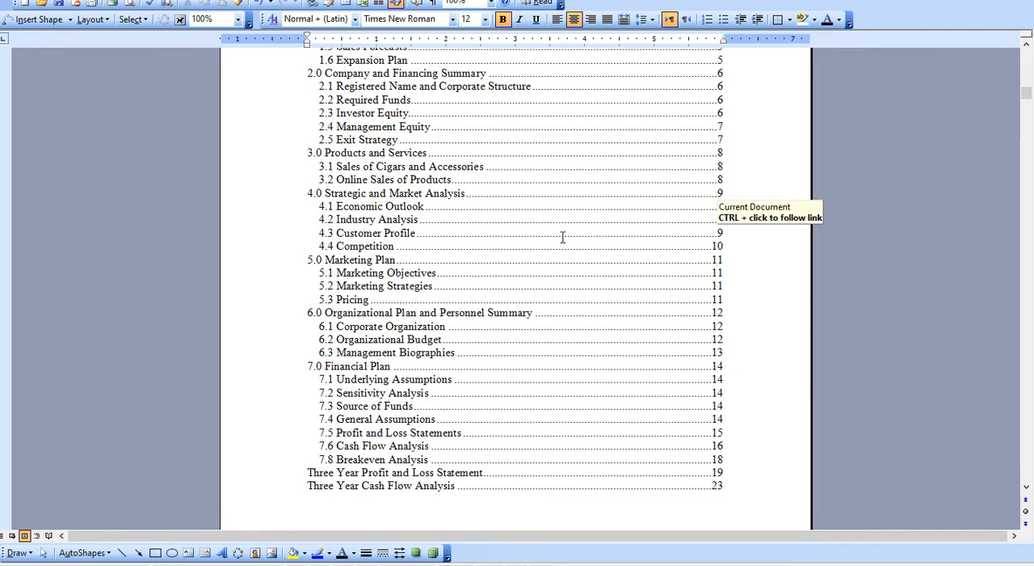
pyautogui.moveTo(675, 267)
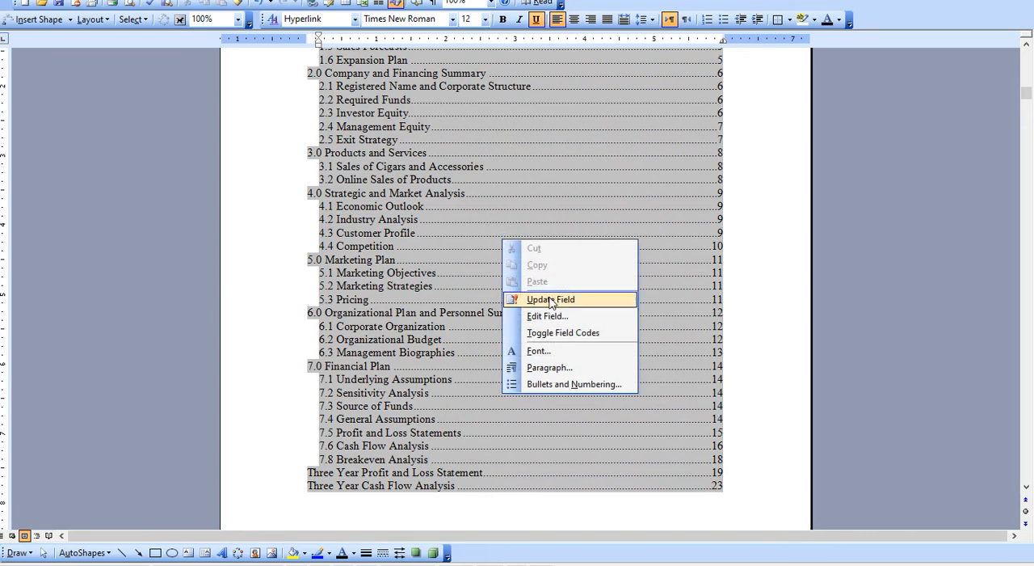
pyautogui.click(551, 299)
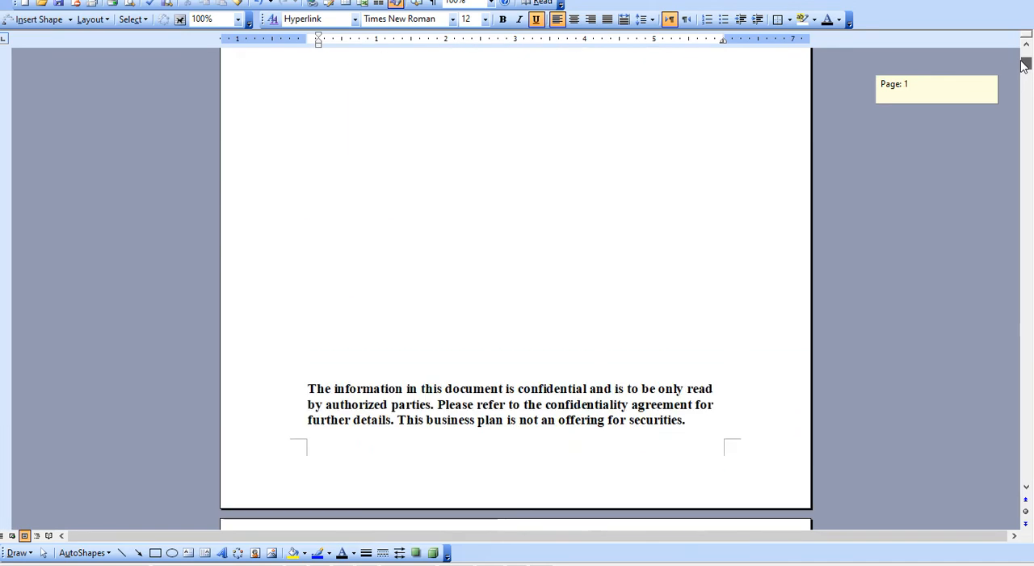
# Scroll up to the title page of the Strategic Business and Marketing Plan
pyautogui.scroll(3)
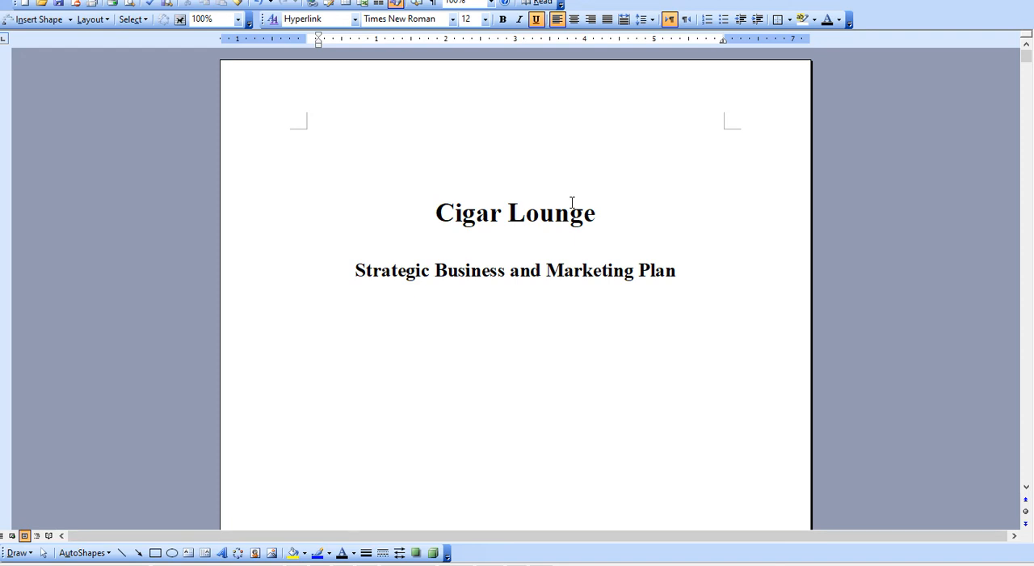
pyautogui.moveTo(514, 81)
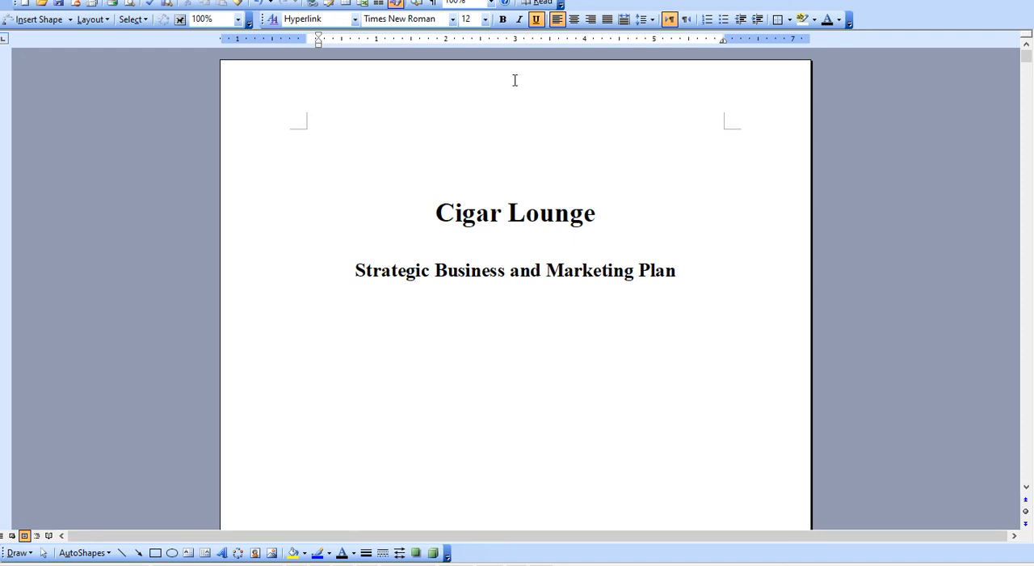
pyautogui.moveTo(848, 19)
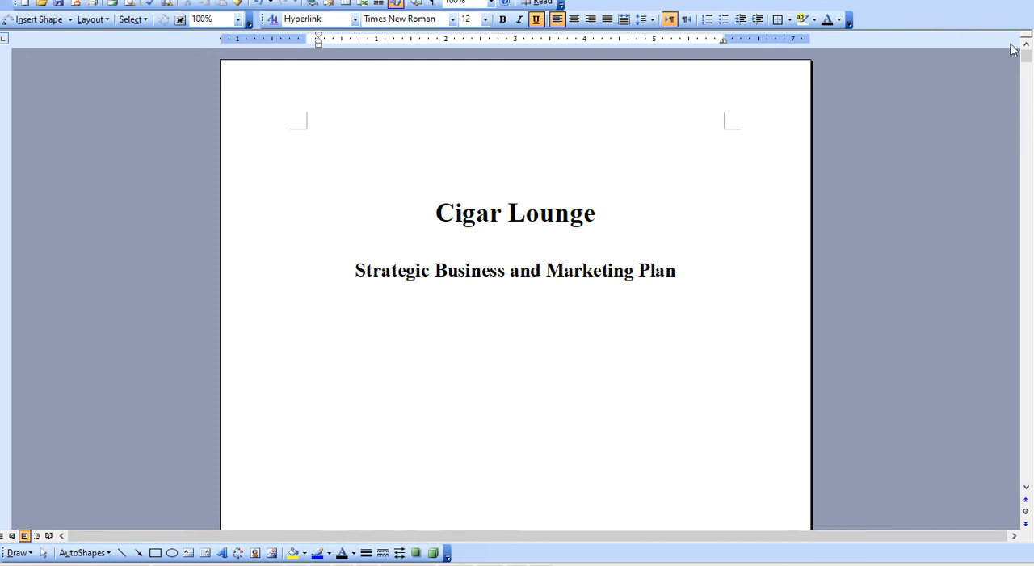
pyautogui.moveTo(992, 42)
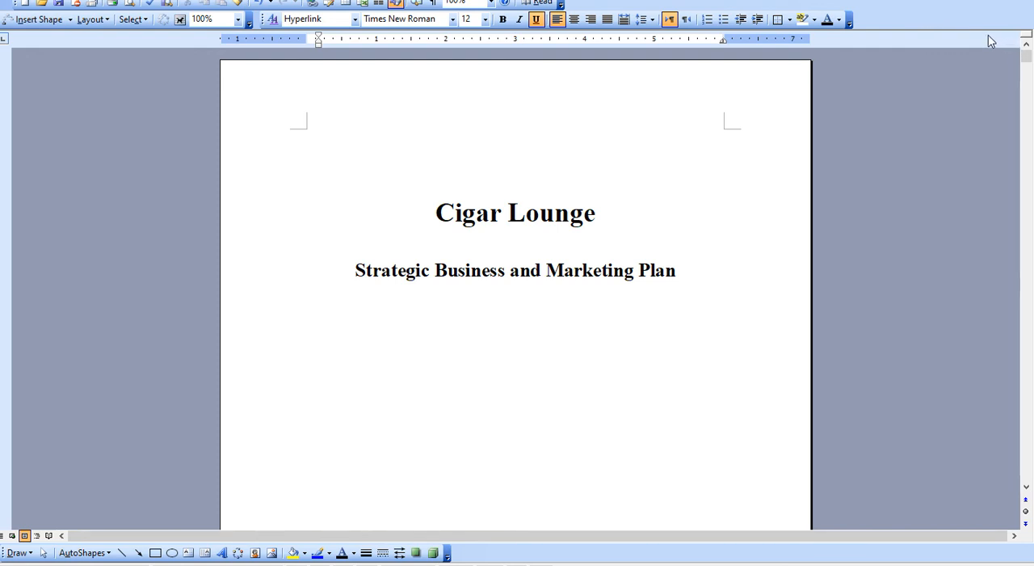
pyautogui.moveTo(992, 6)
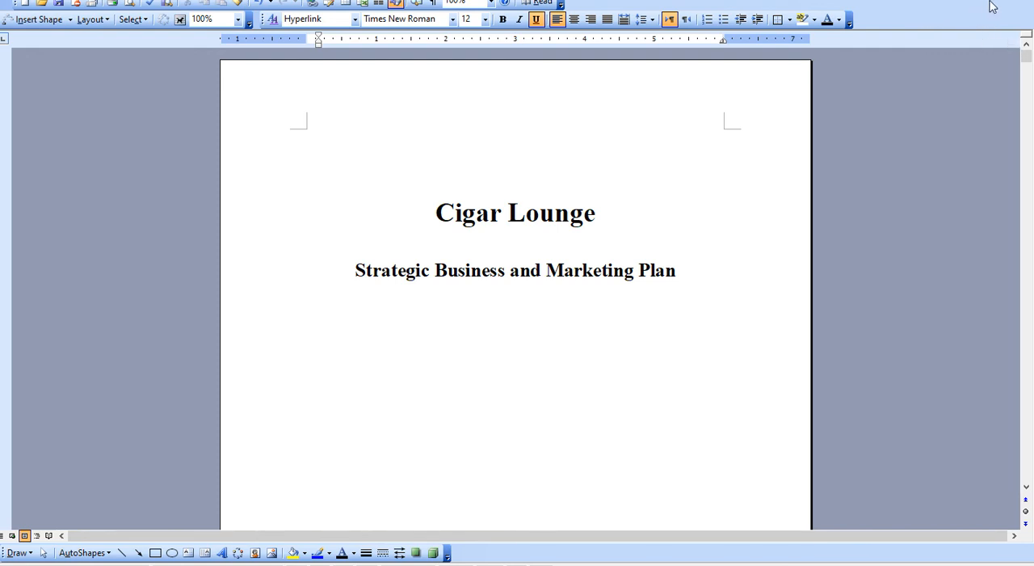